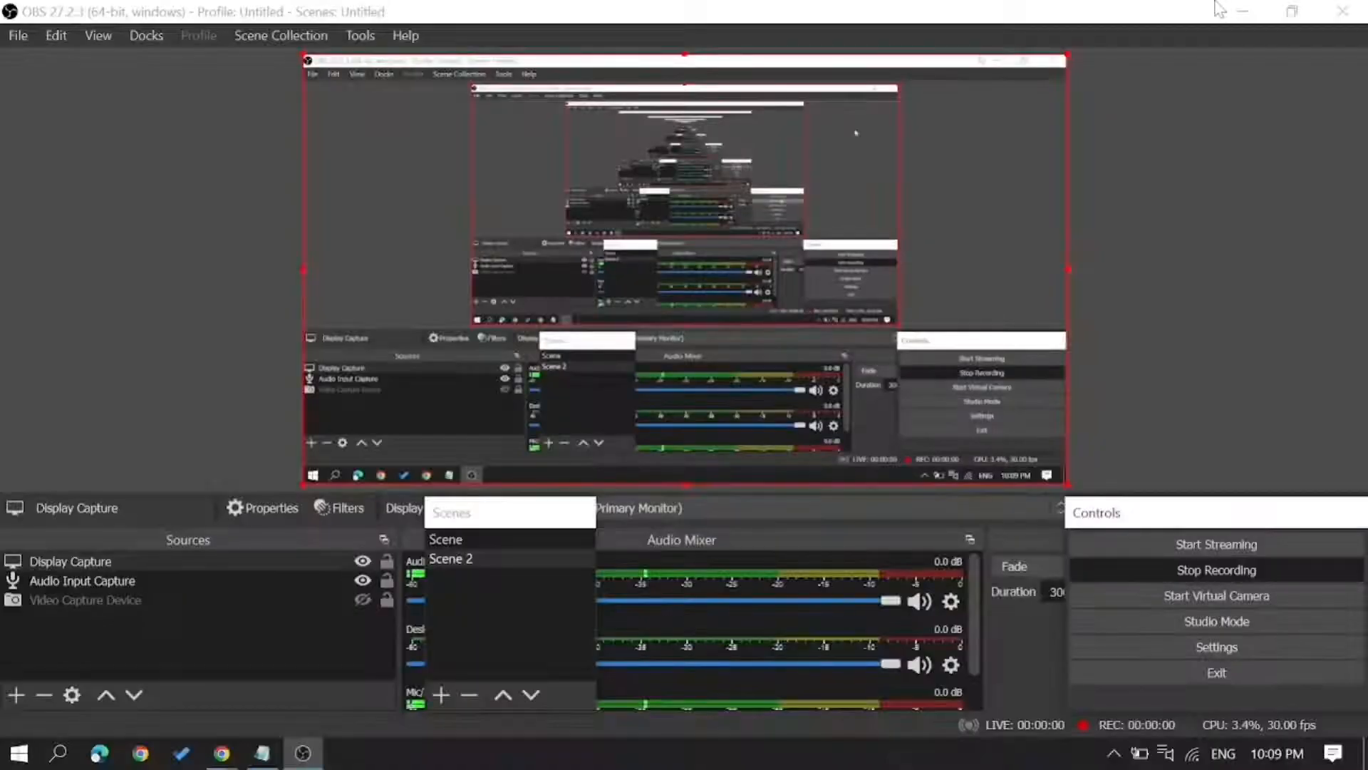
- From the profile, go to Store > Redeem and pick the 70-LeetCoin Time Travel Ticket
click(214, 752)
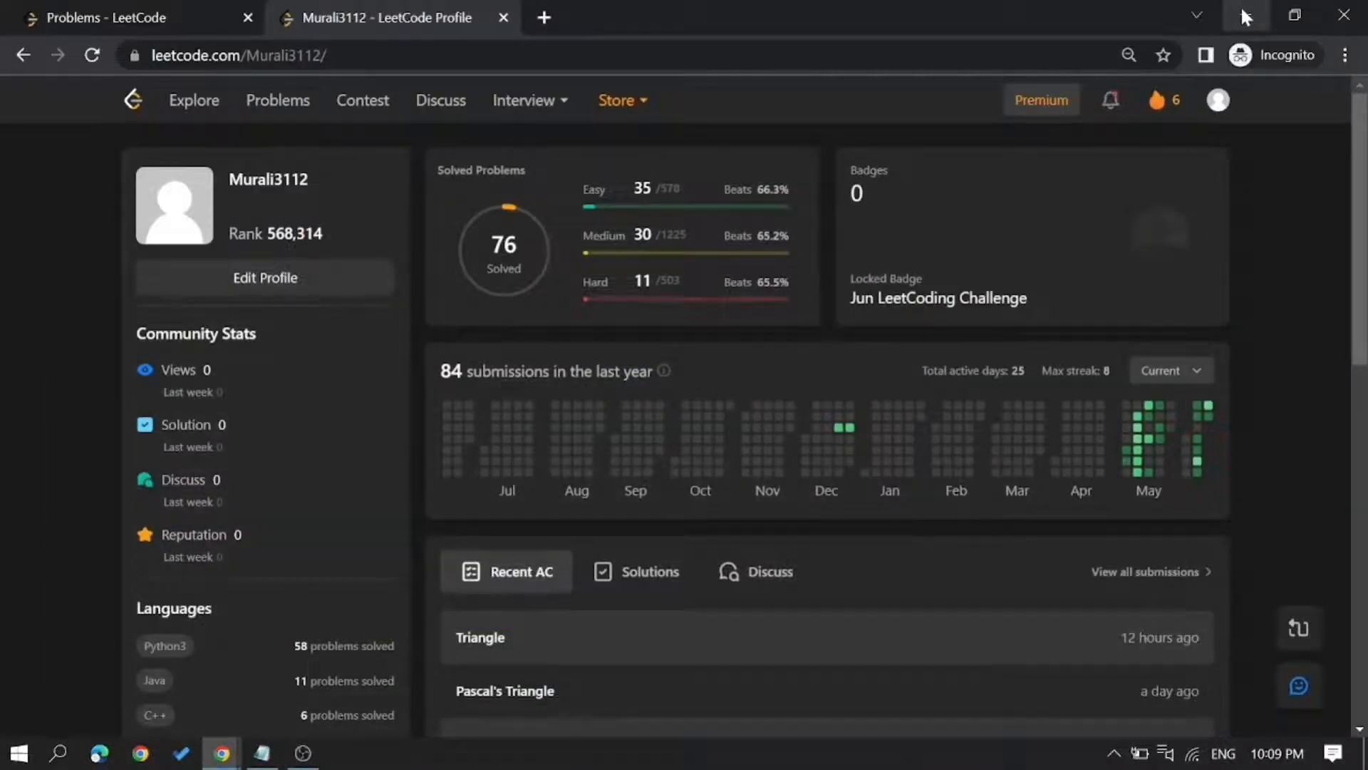
mouse_move(1246, 14)
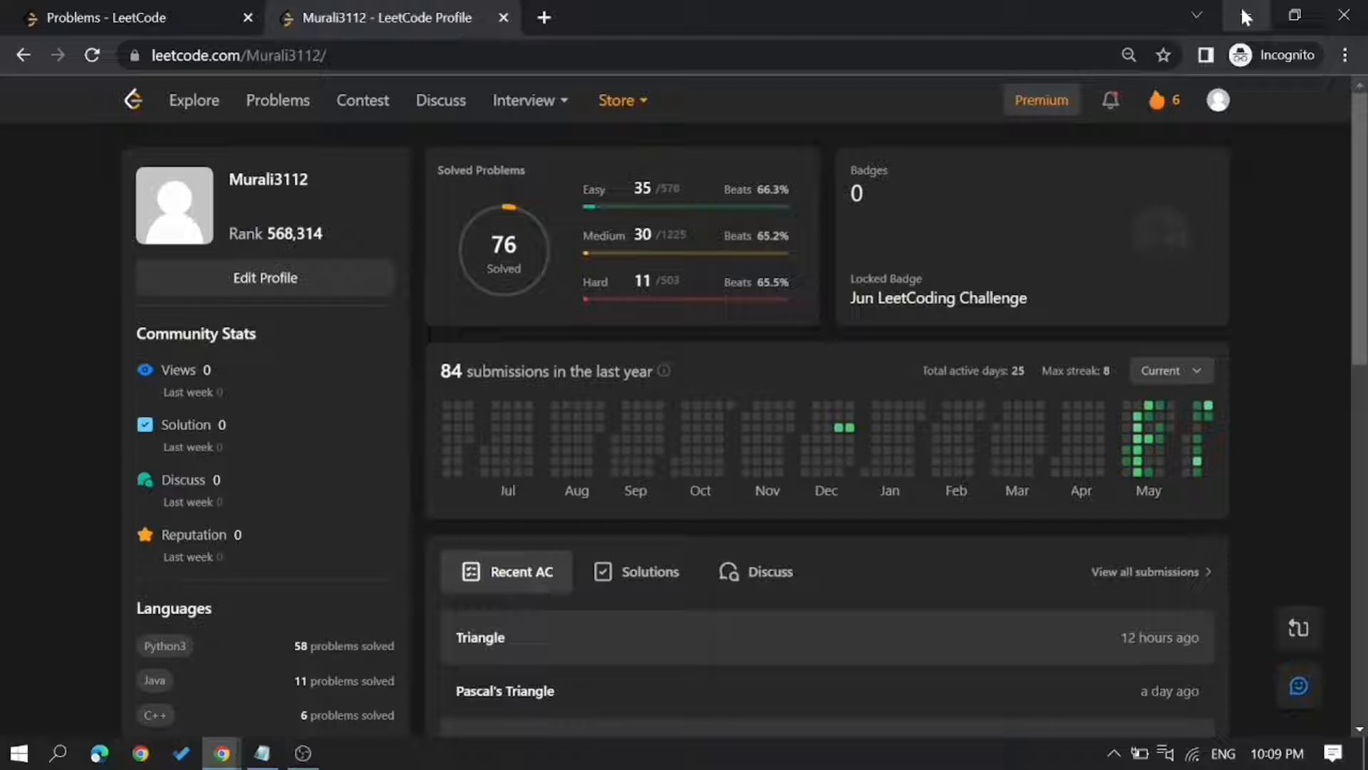
mouse_move(1121, 51)
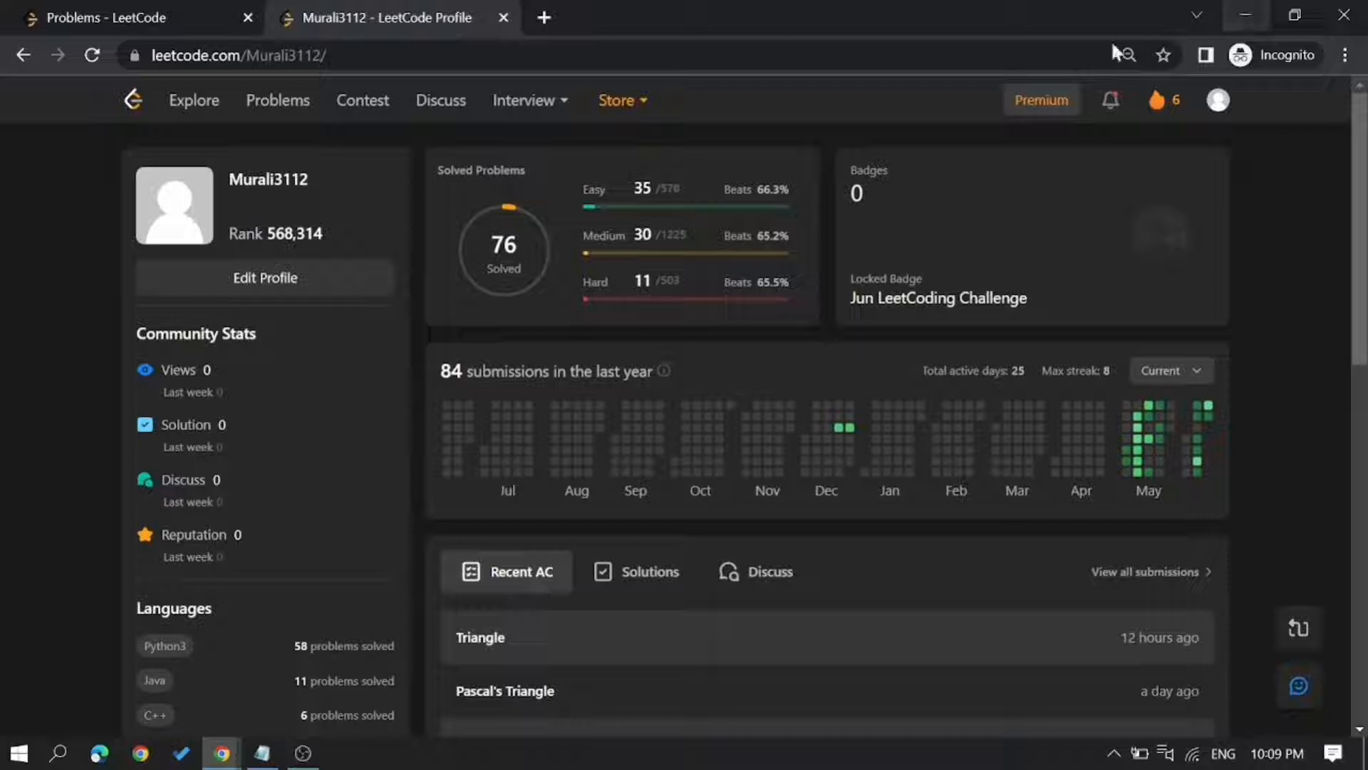
mouse_move(1066, 331)
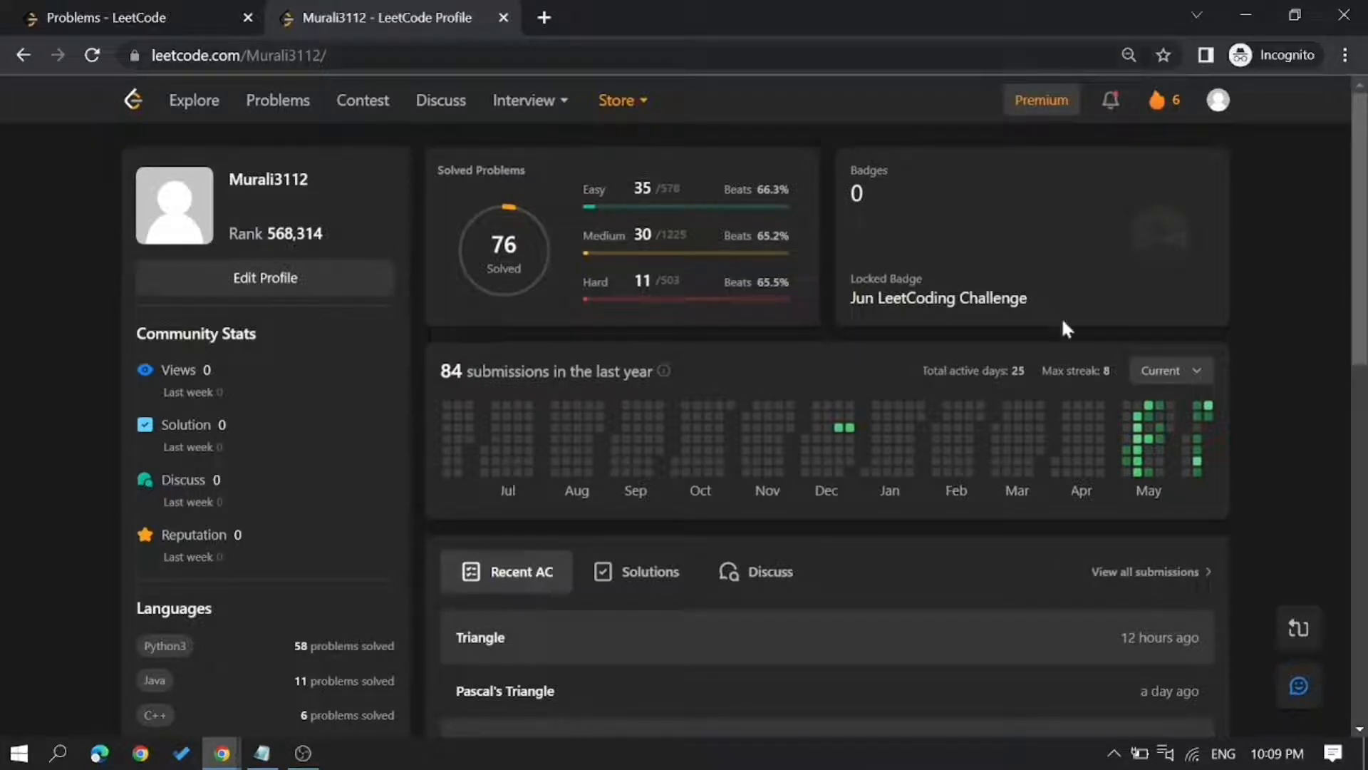
mouse_move(1231, 518)
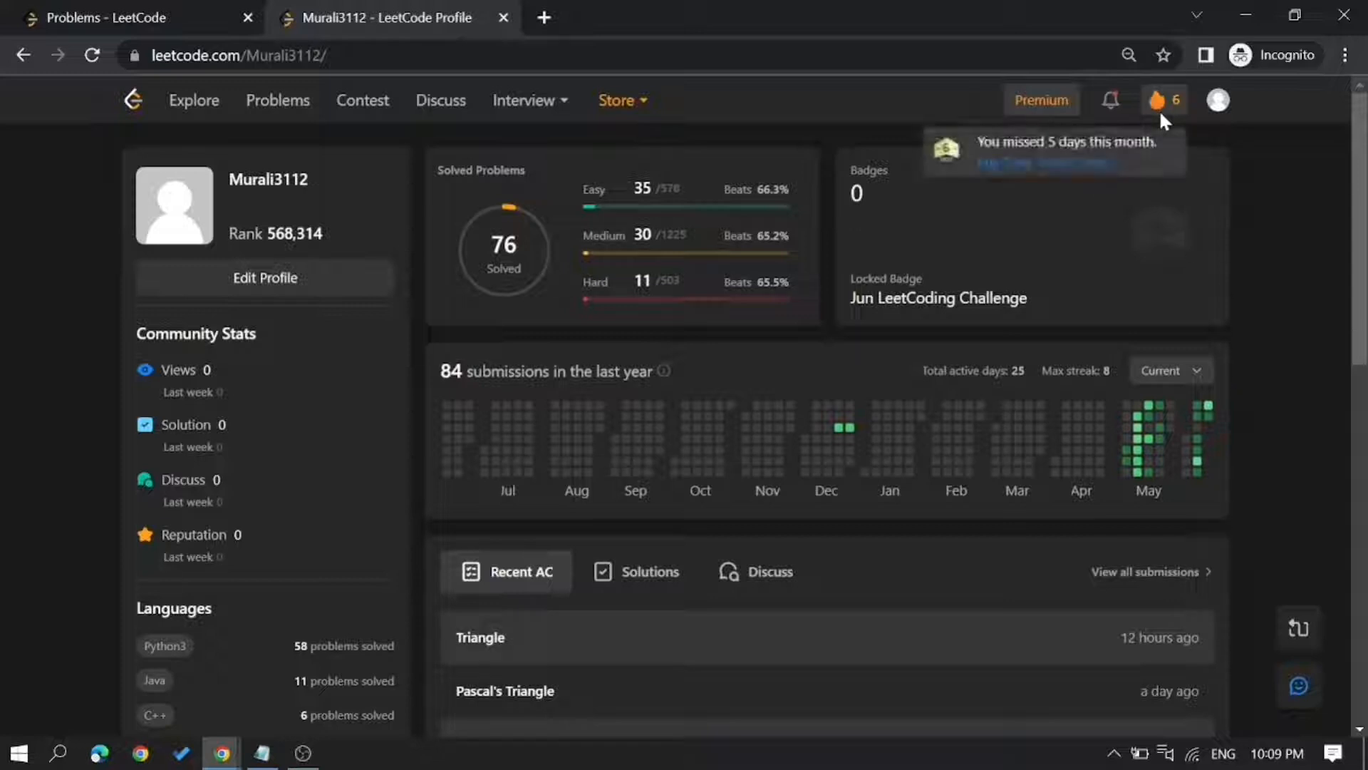
mouse_move(1183, 475)
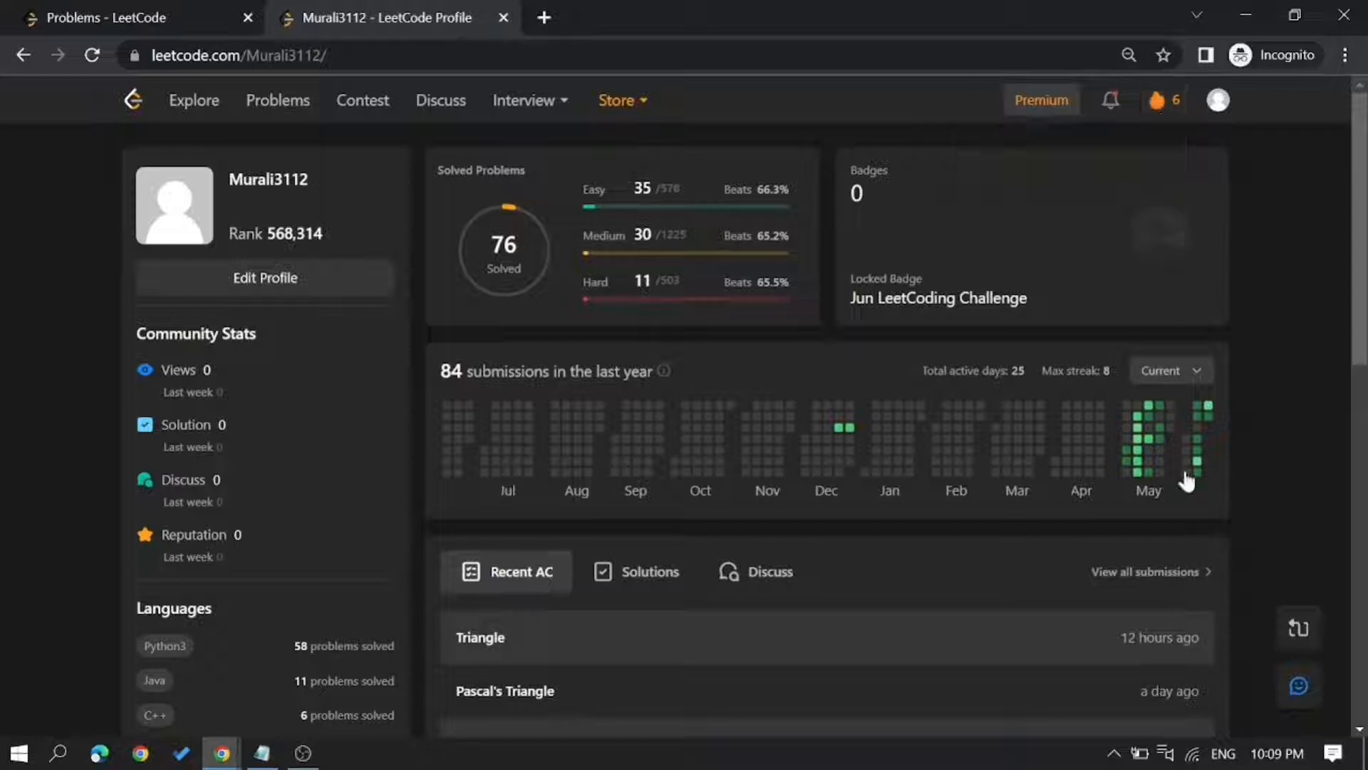
mouse_move(1198, 439)
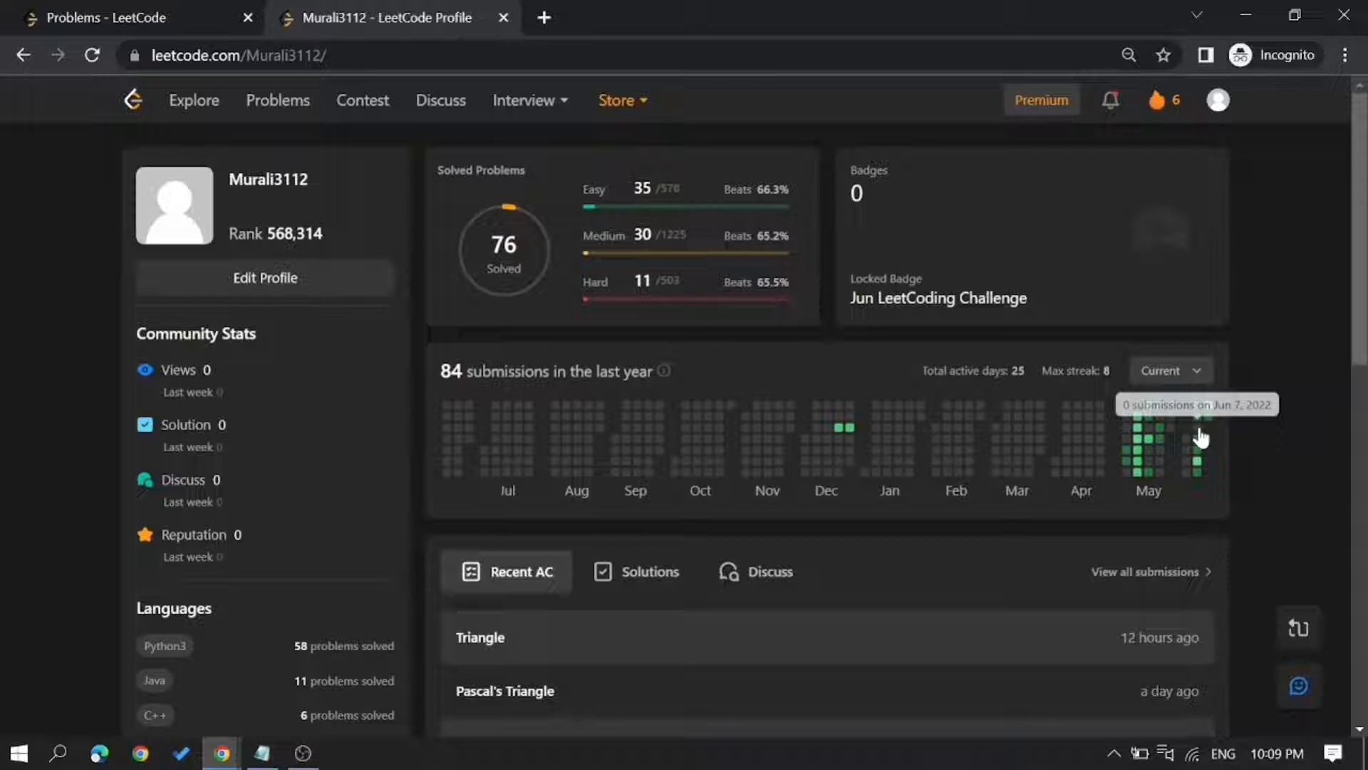
mouse_move(1167, 135)
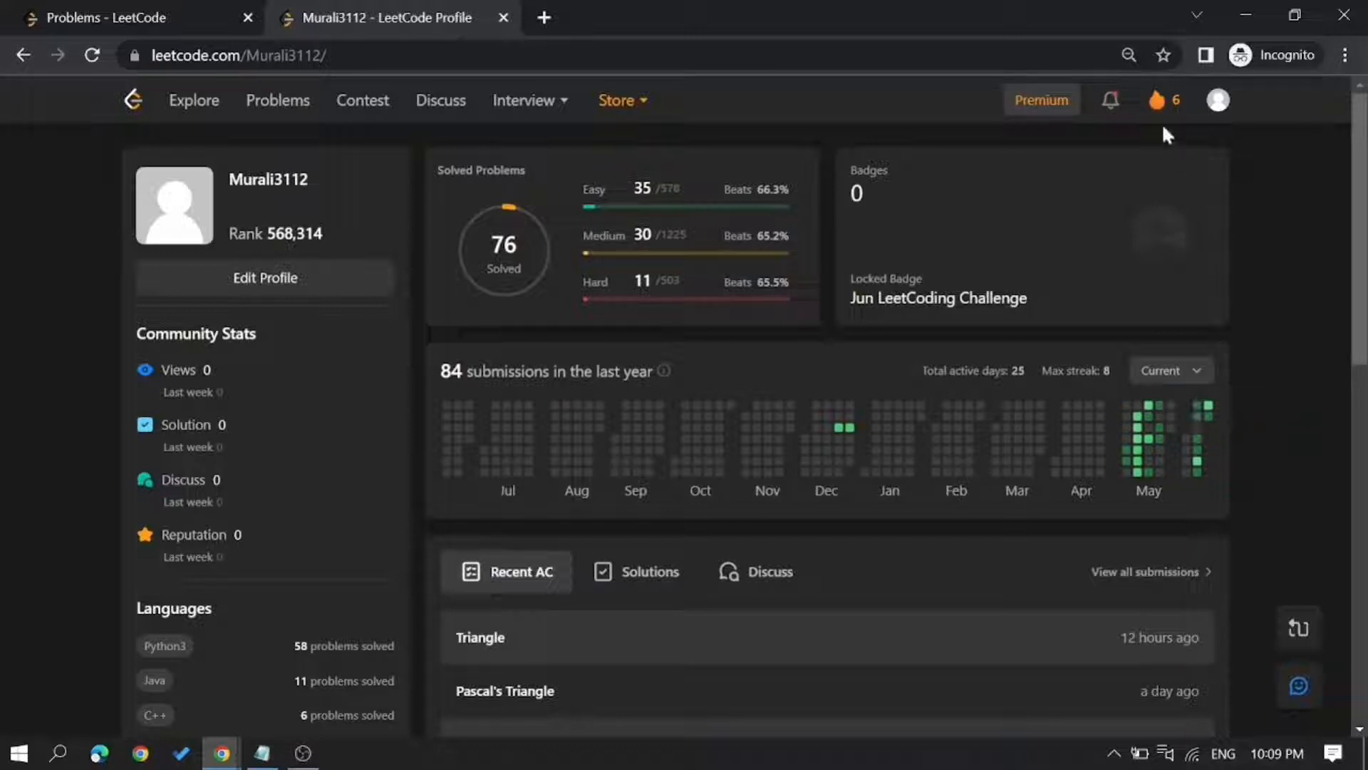
mouse_move(1157, 100)
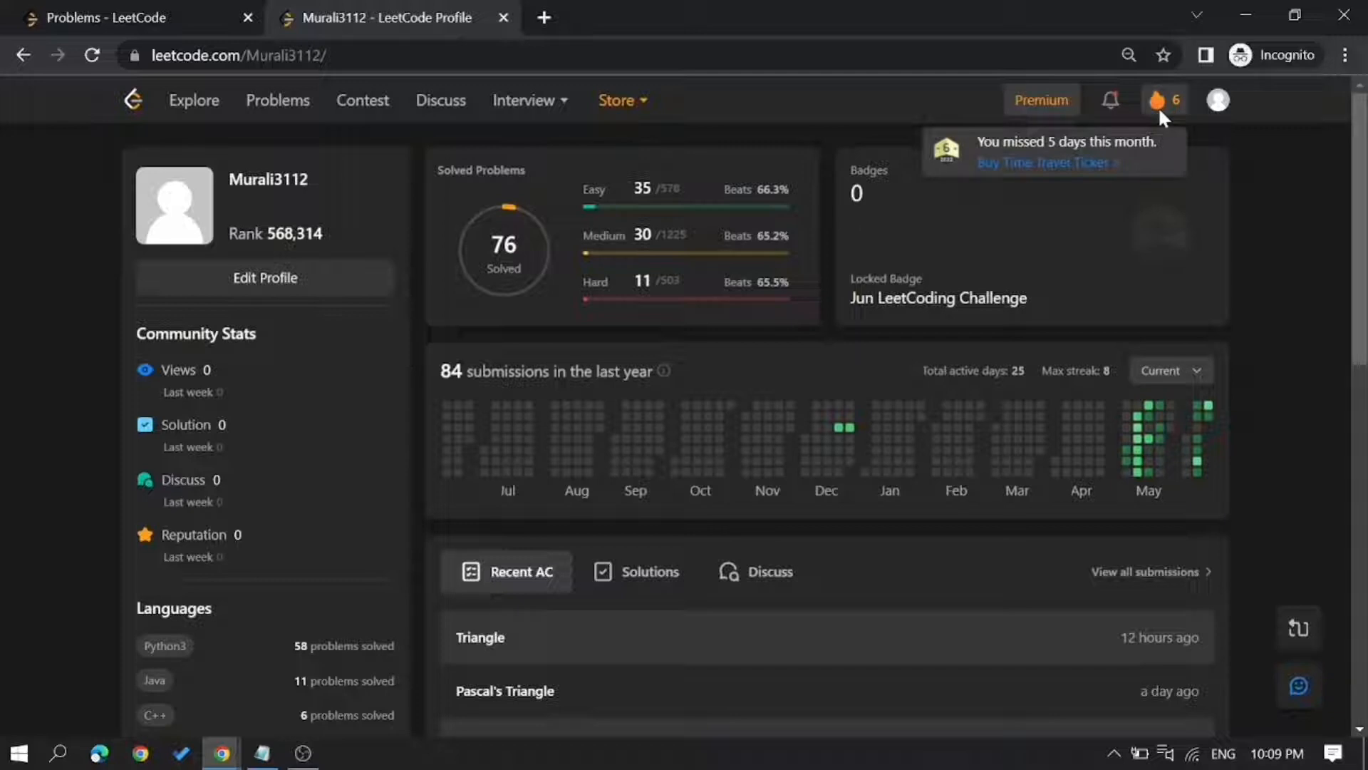
mouse_move(1163, 125)
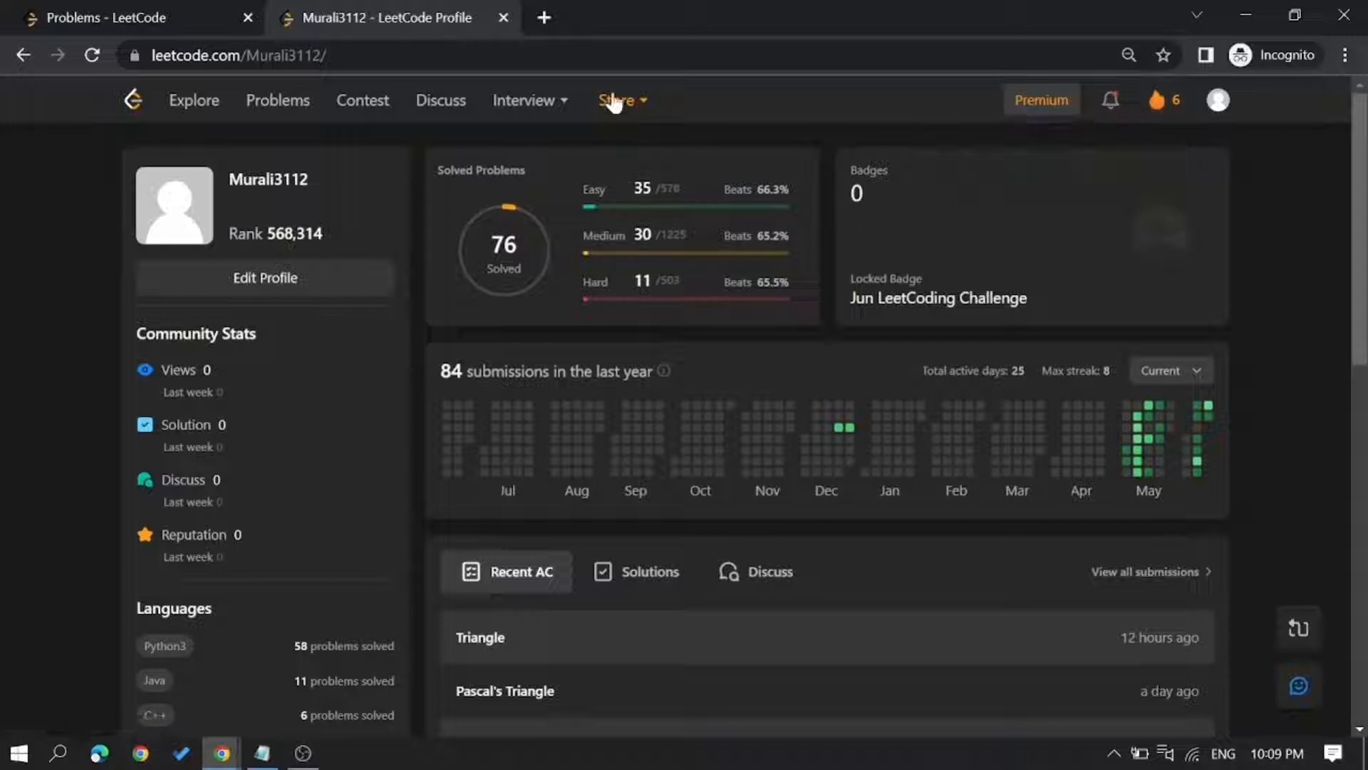
click(618, 100)
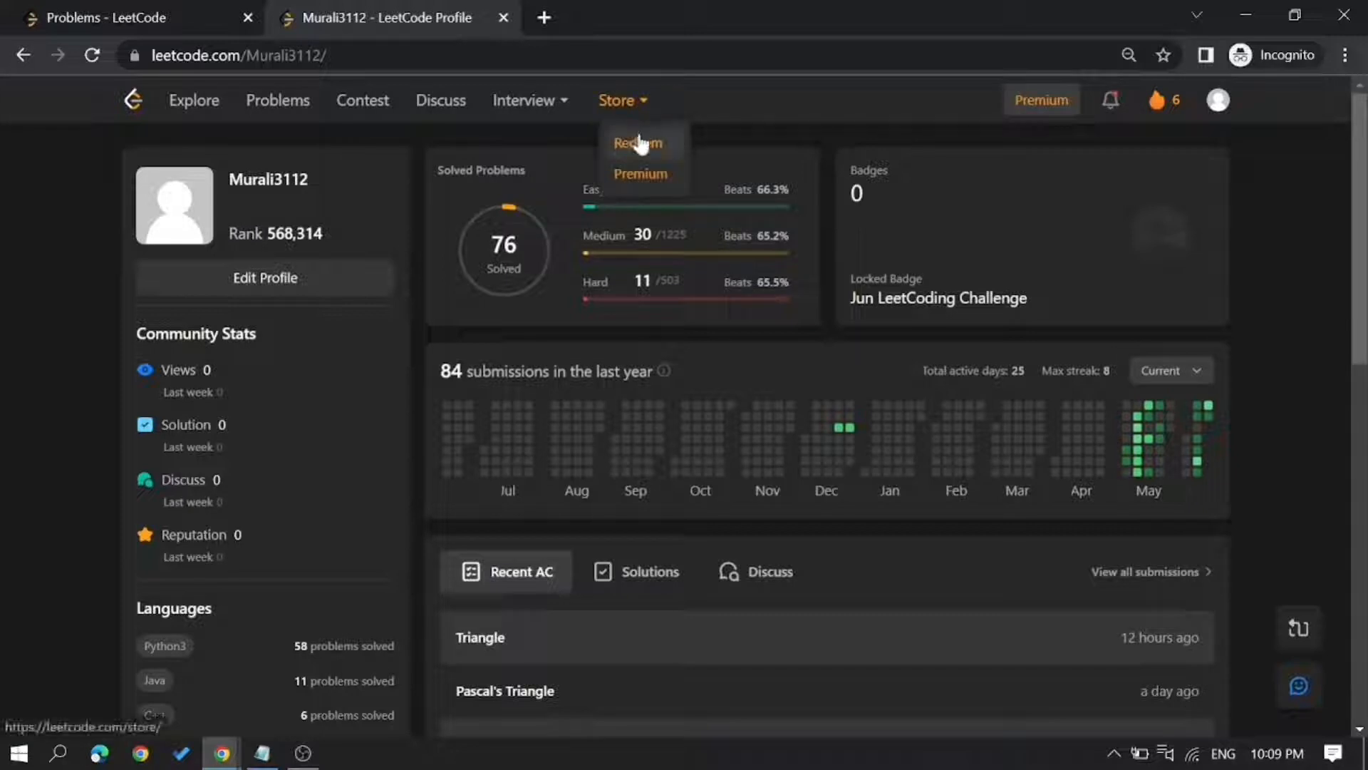
click(638, 143)
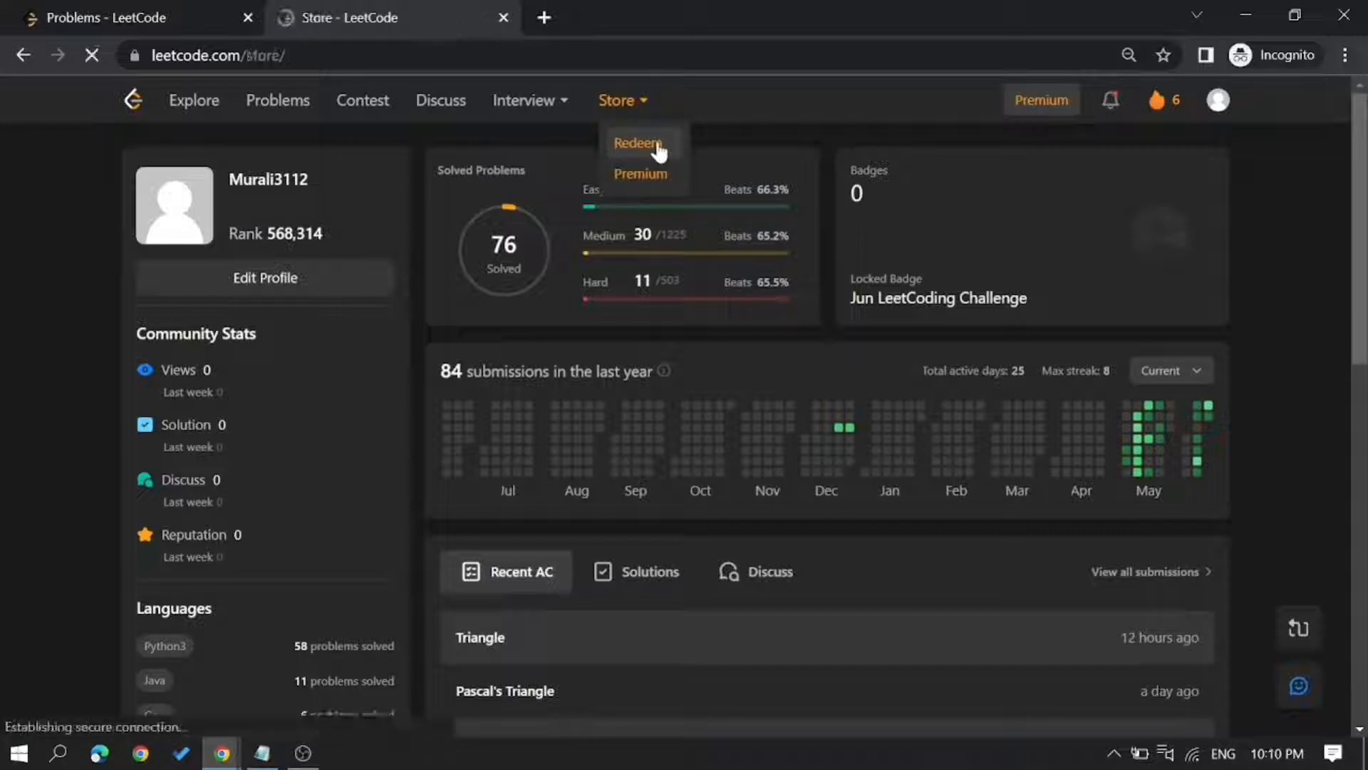
click(639, 142)
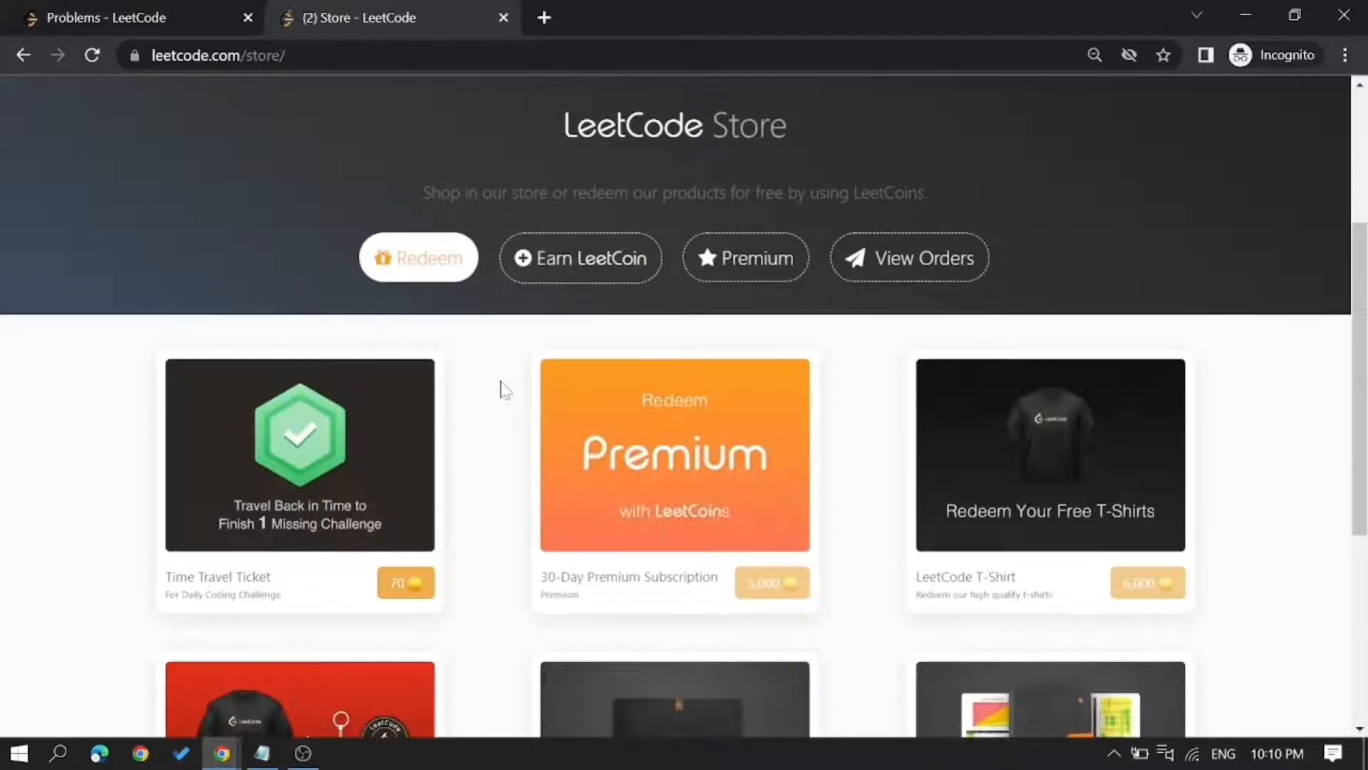
scroll(down, 3)
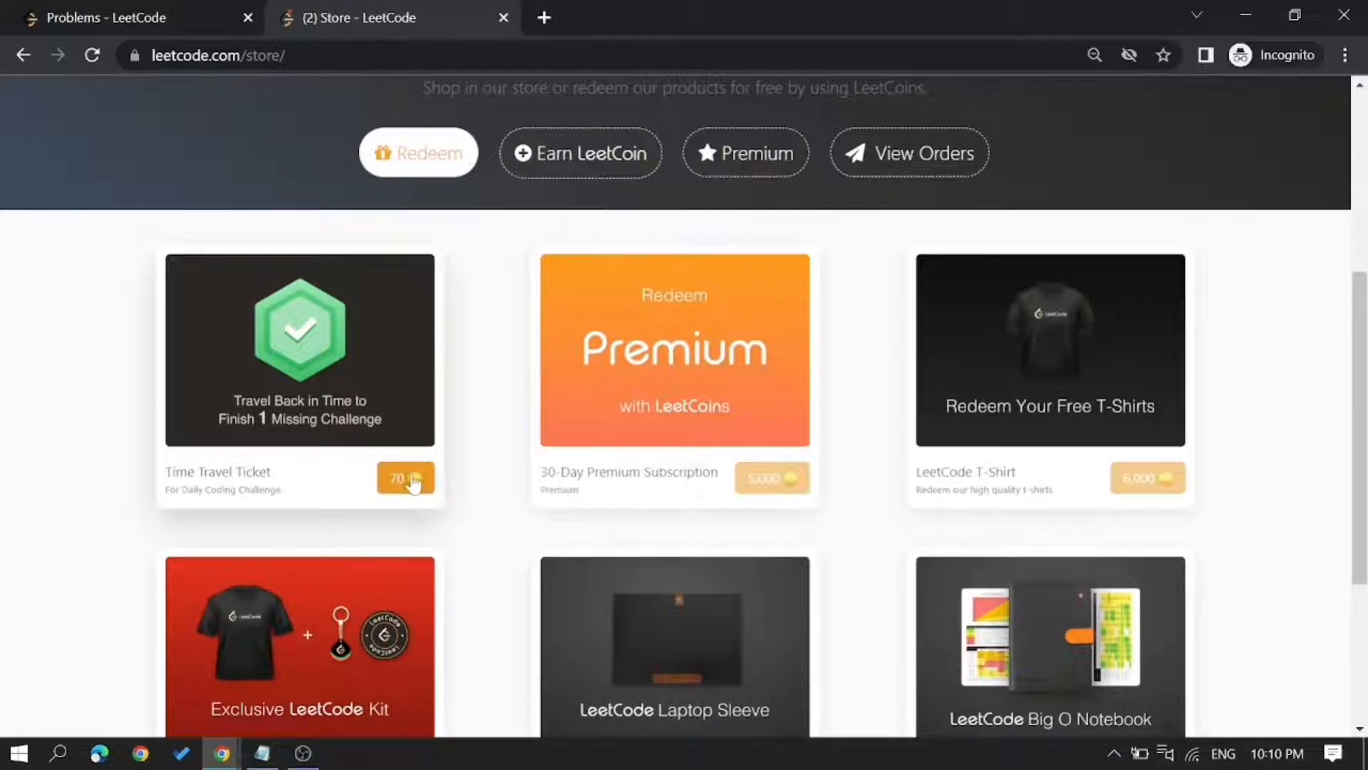
click(406, 478)
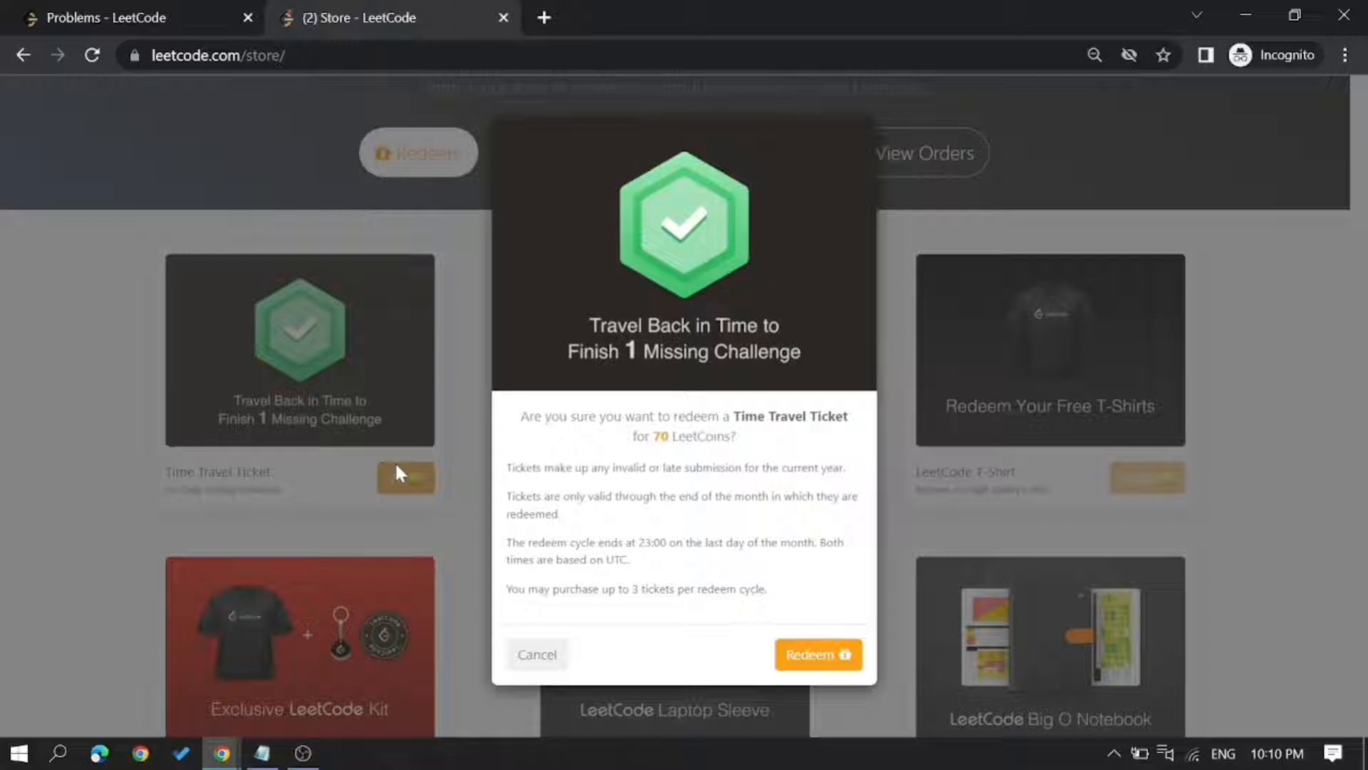
mouse_move(819, 654)
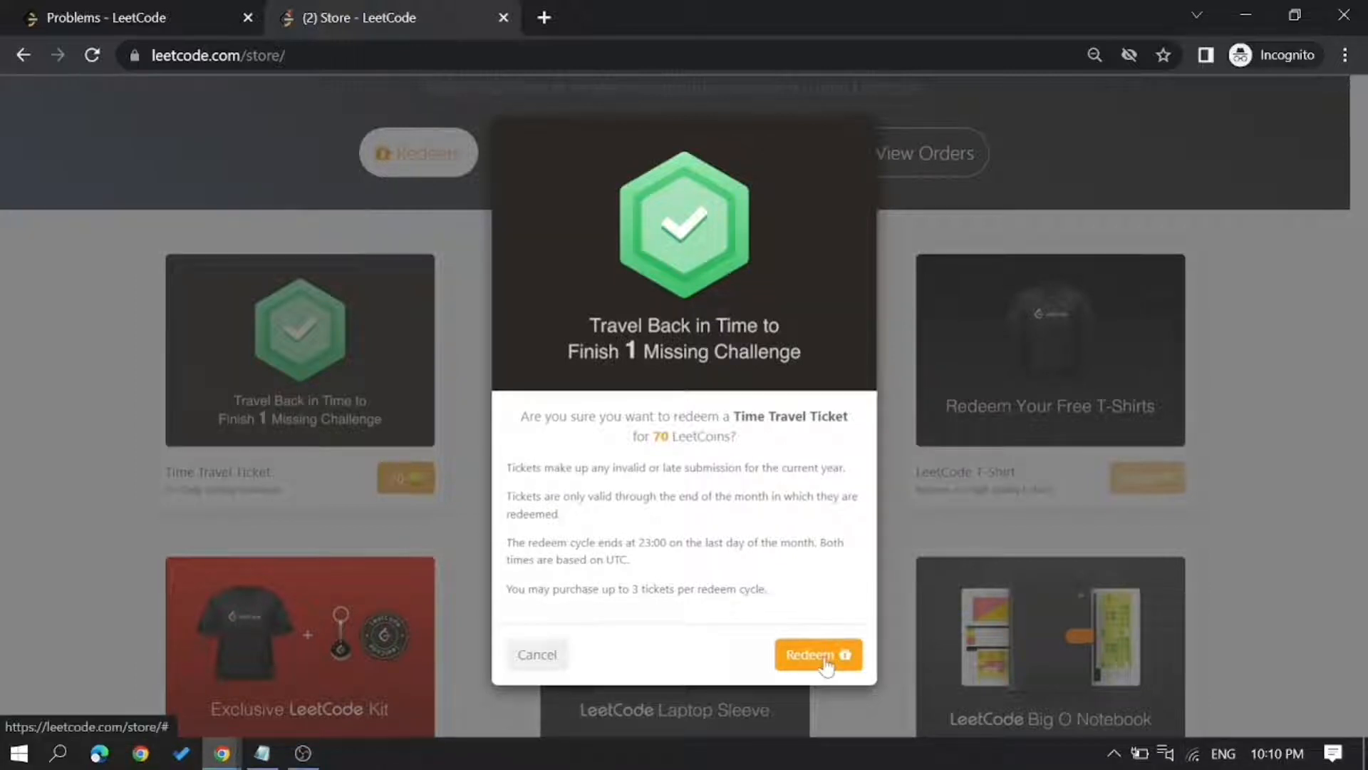
- Confirm spending 70 LeetCoins on the ticket and start using it
click(818, 654)
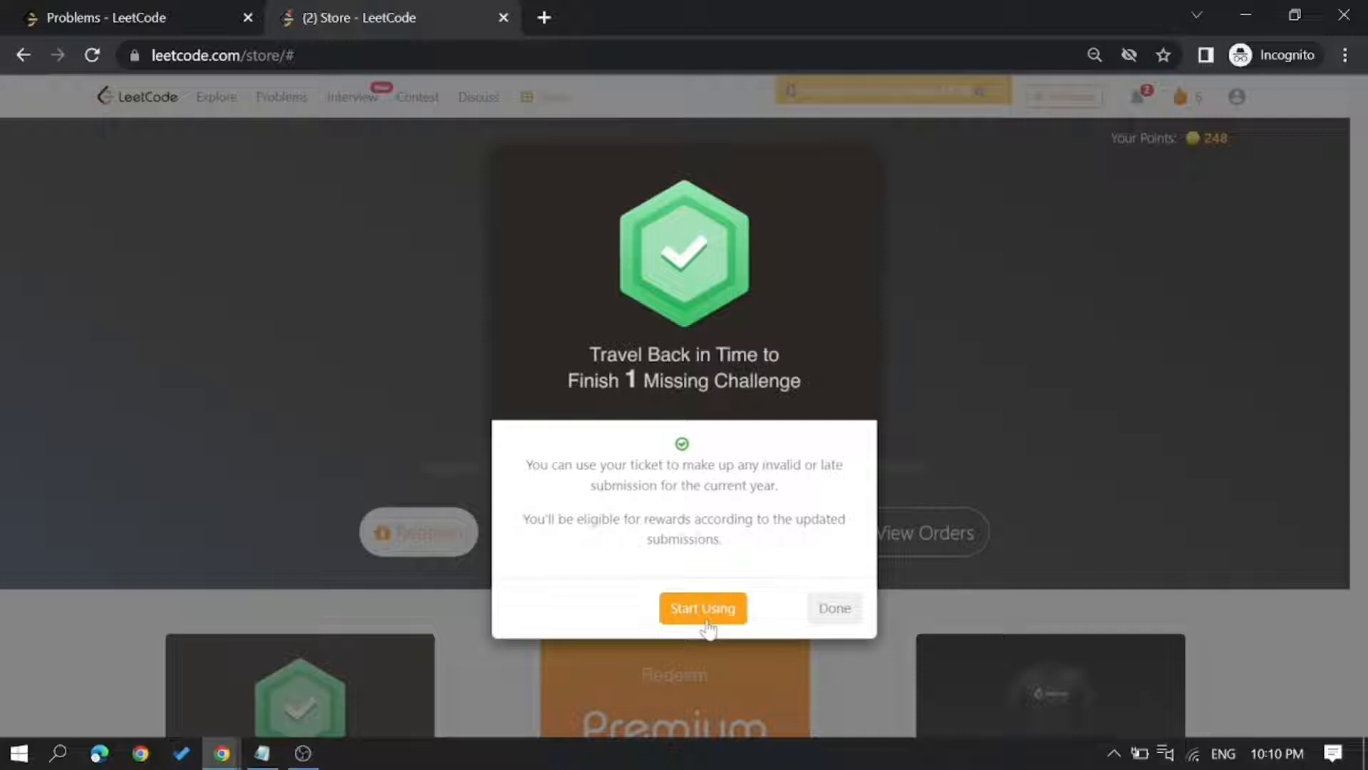
click(702, 607)
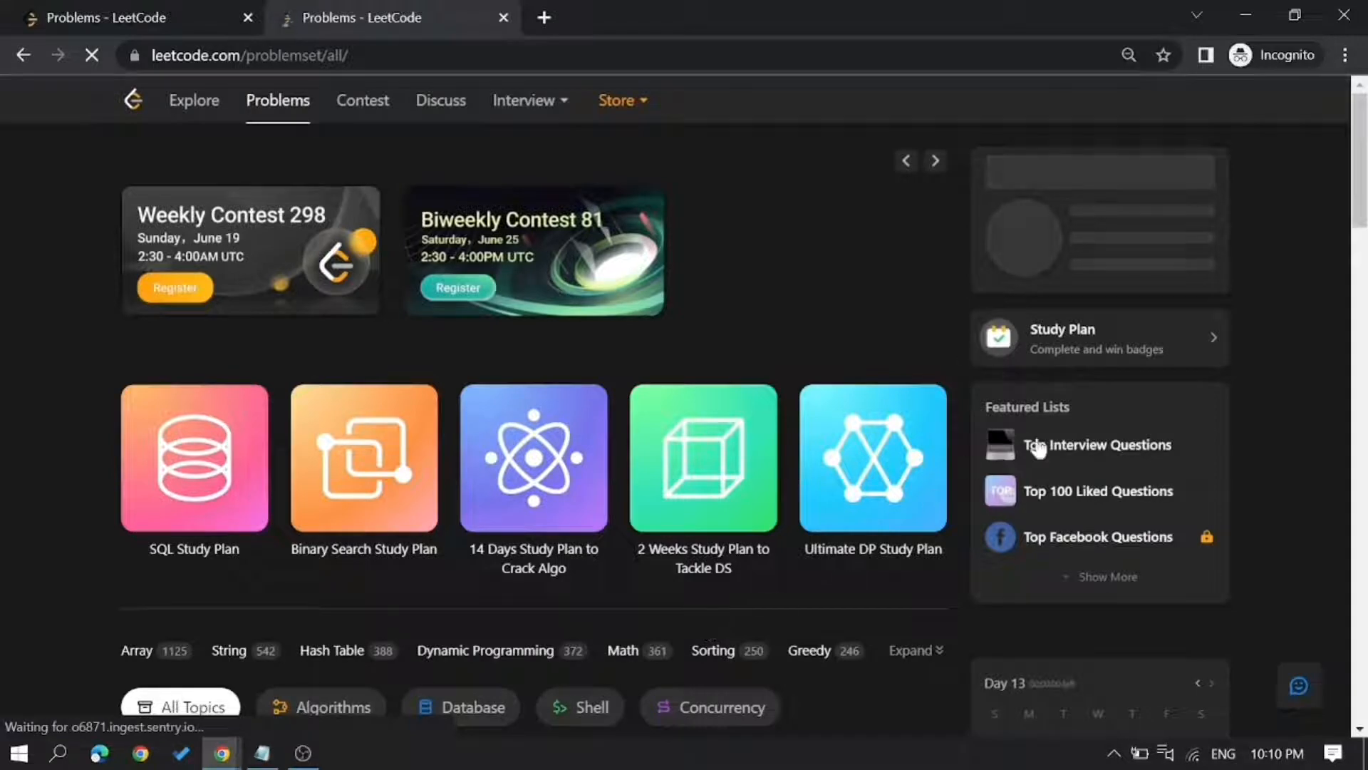
- Return to the profile page to check the June submission calendar
scroll(down, 3)
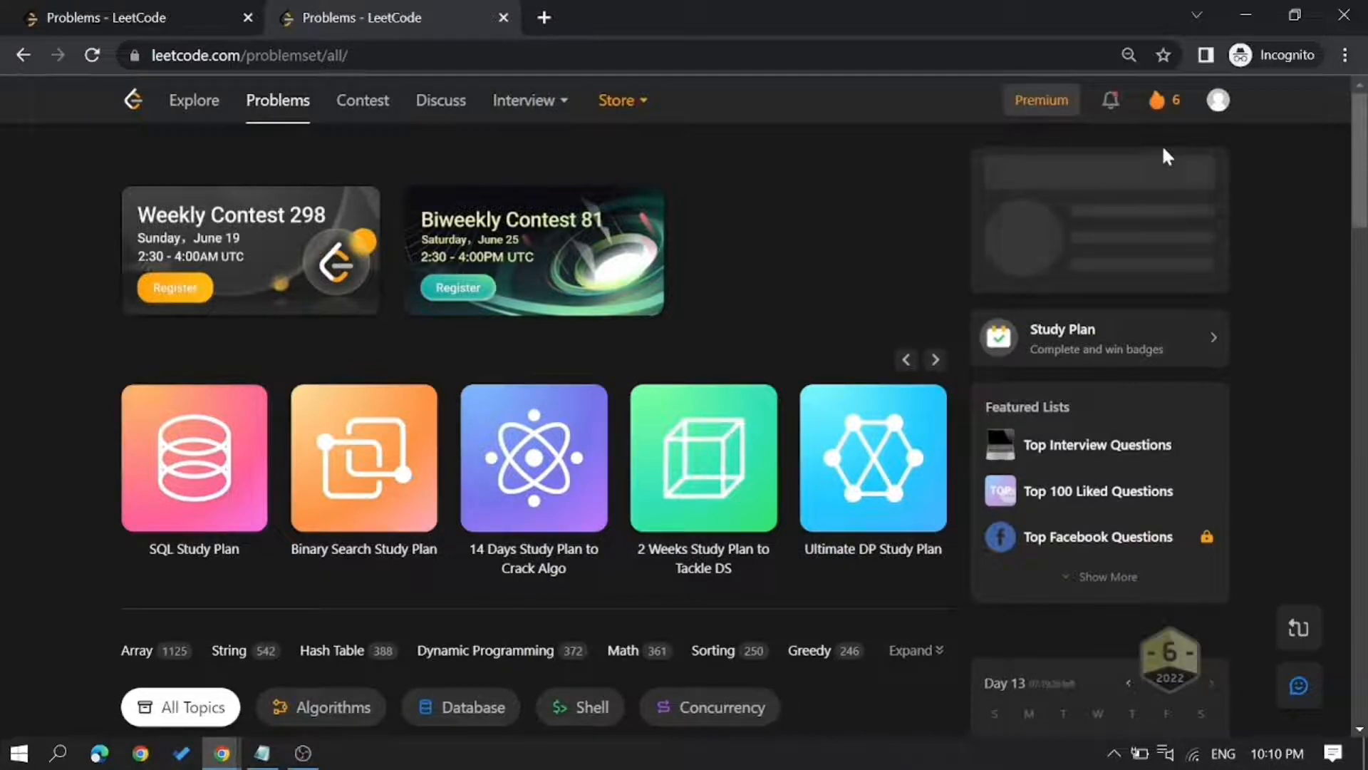
click(1218, 100)
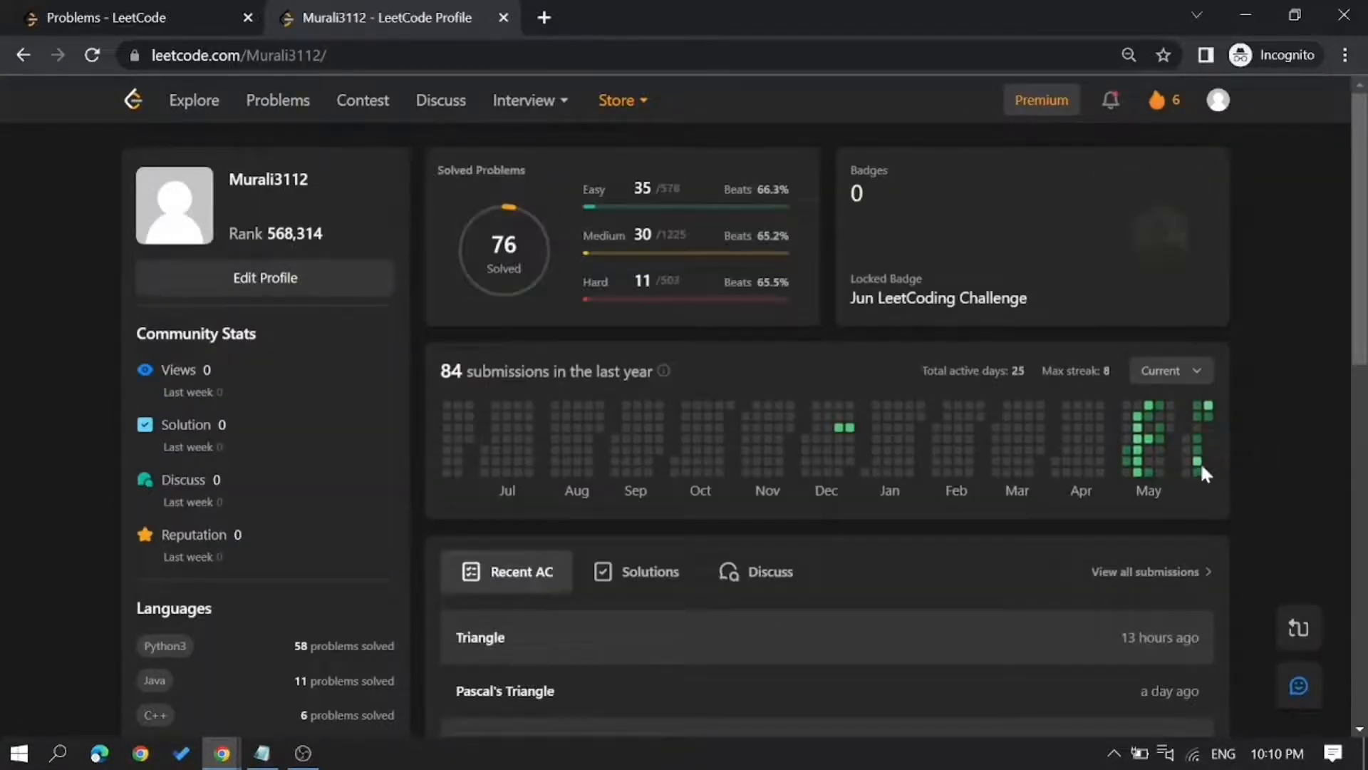
mouse_move(1197, 438)
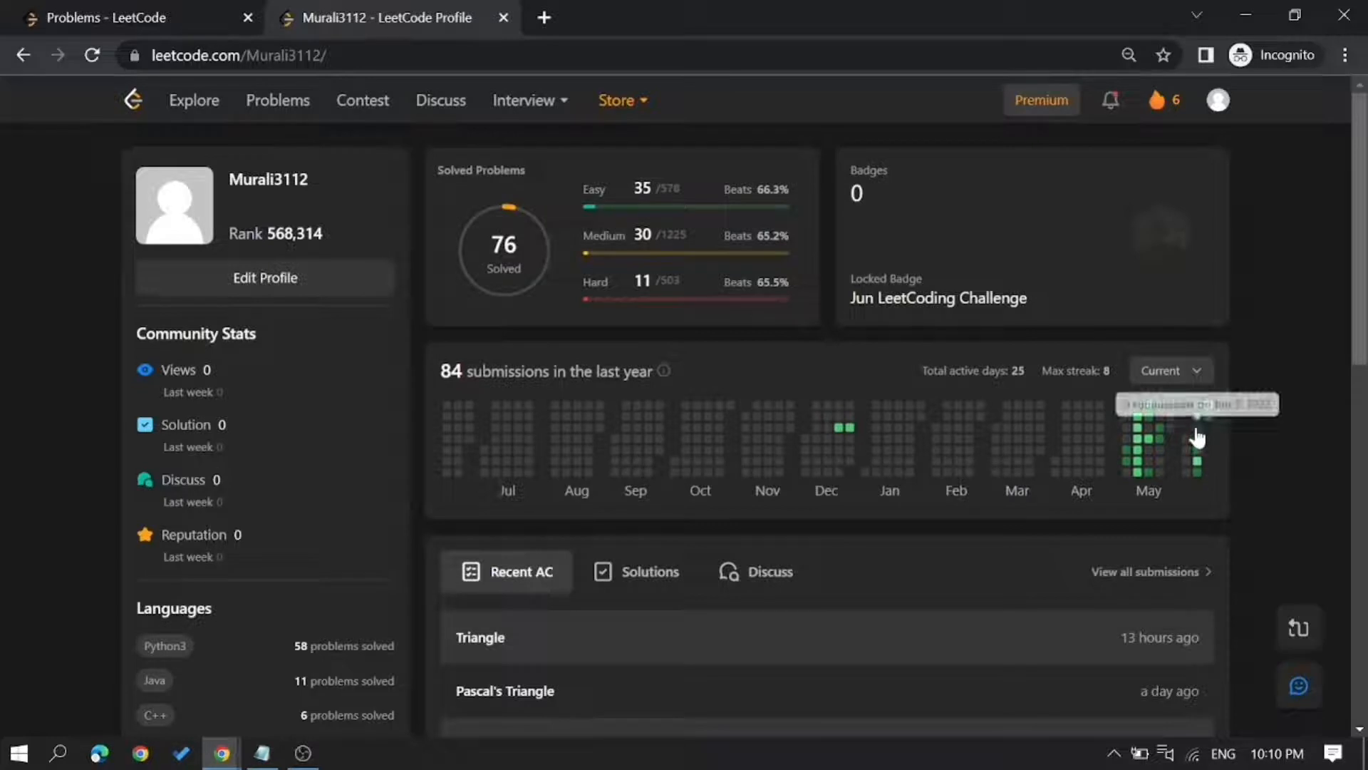
mouse_move(630, 207)
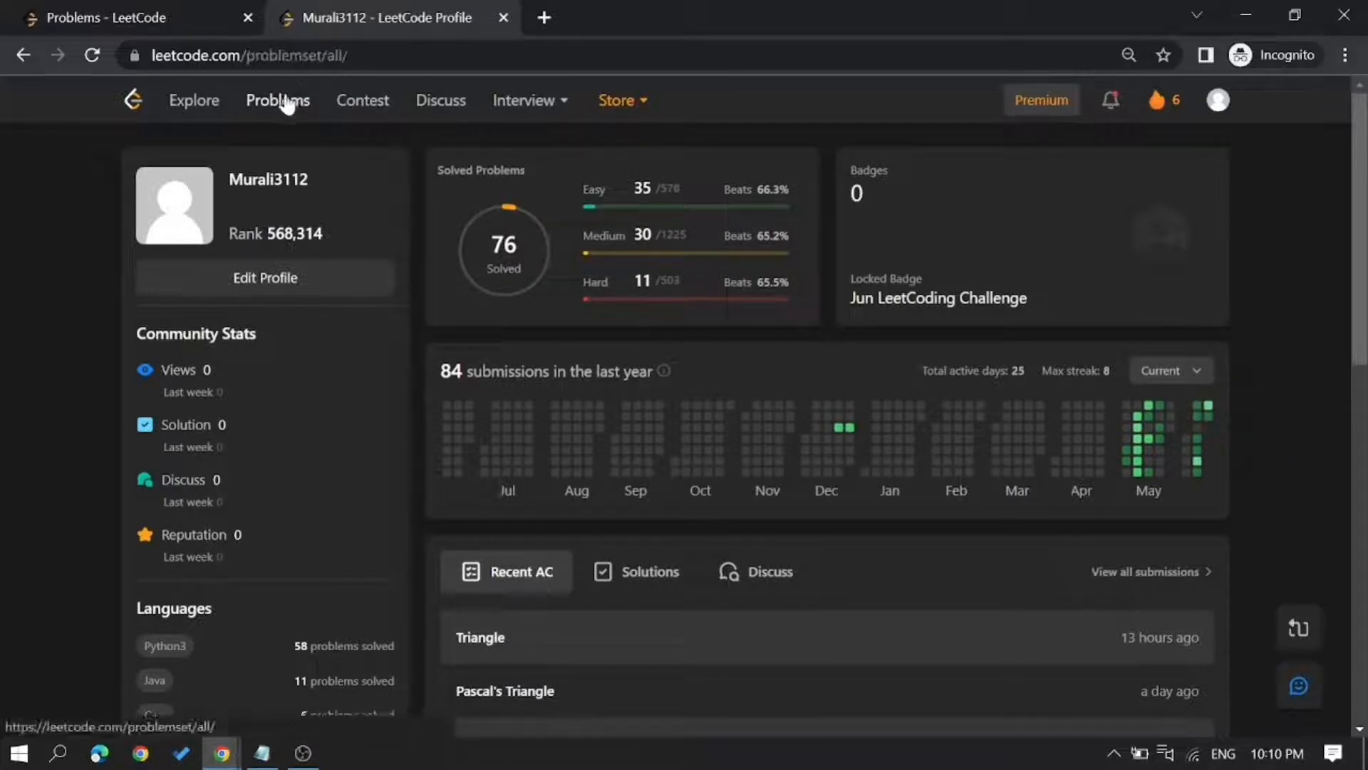
- Open the June 7 daily challenge, Merge Sorted Array, from the problemset calendar
click(276, 100)
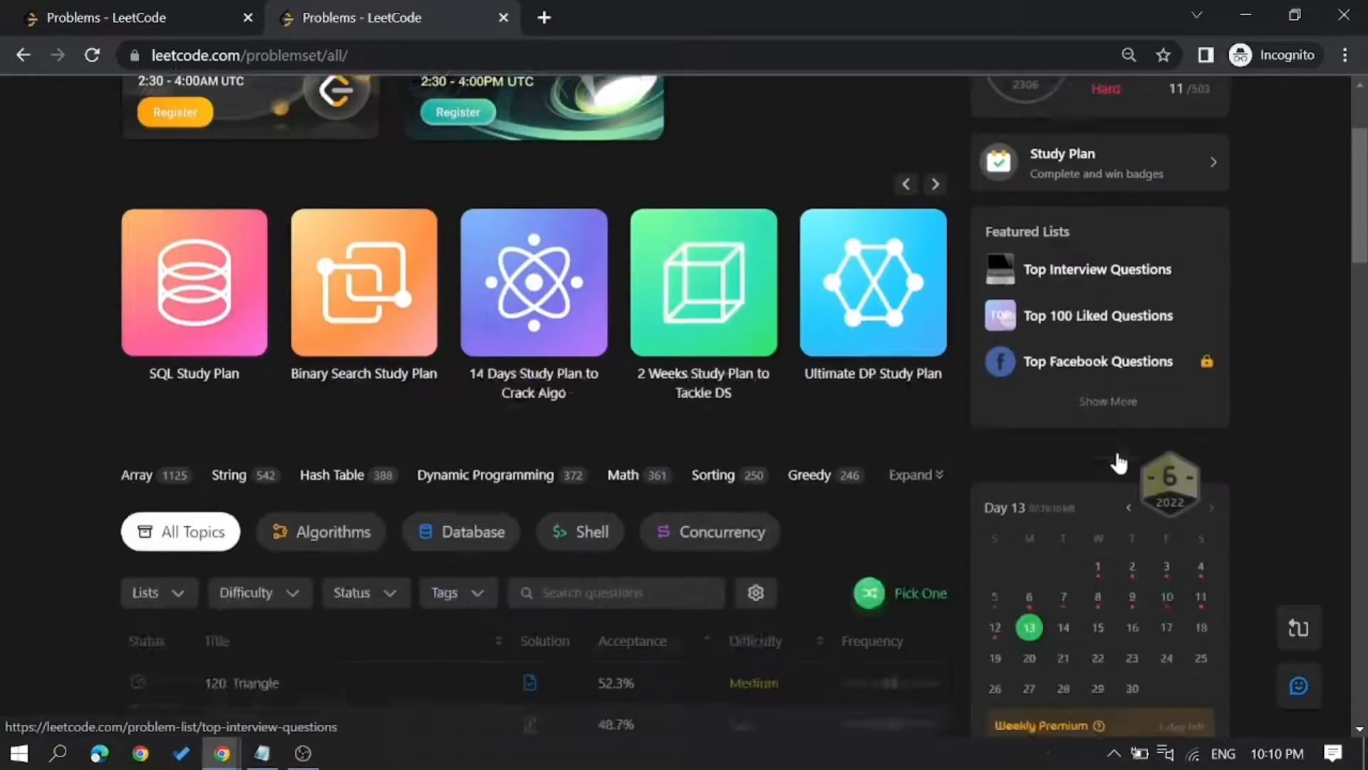
scroll(down, 3)
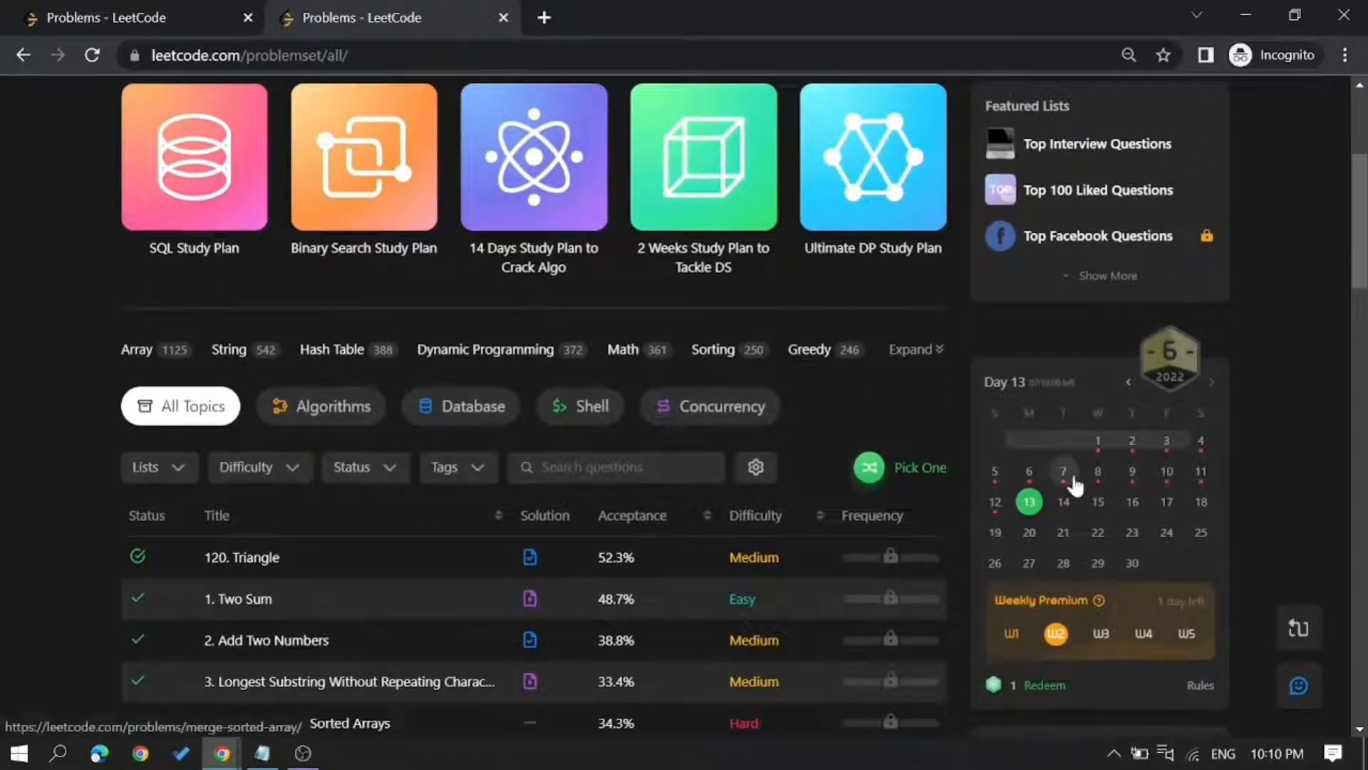
mouse_move(1063, 470)
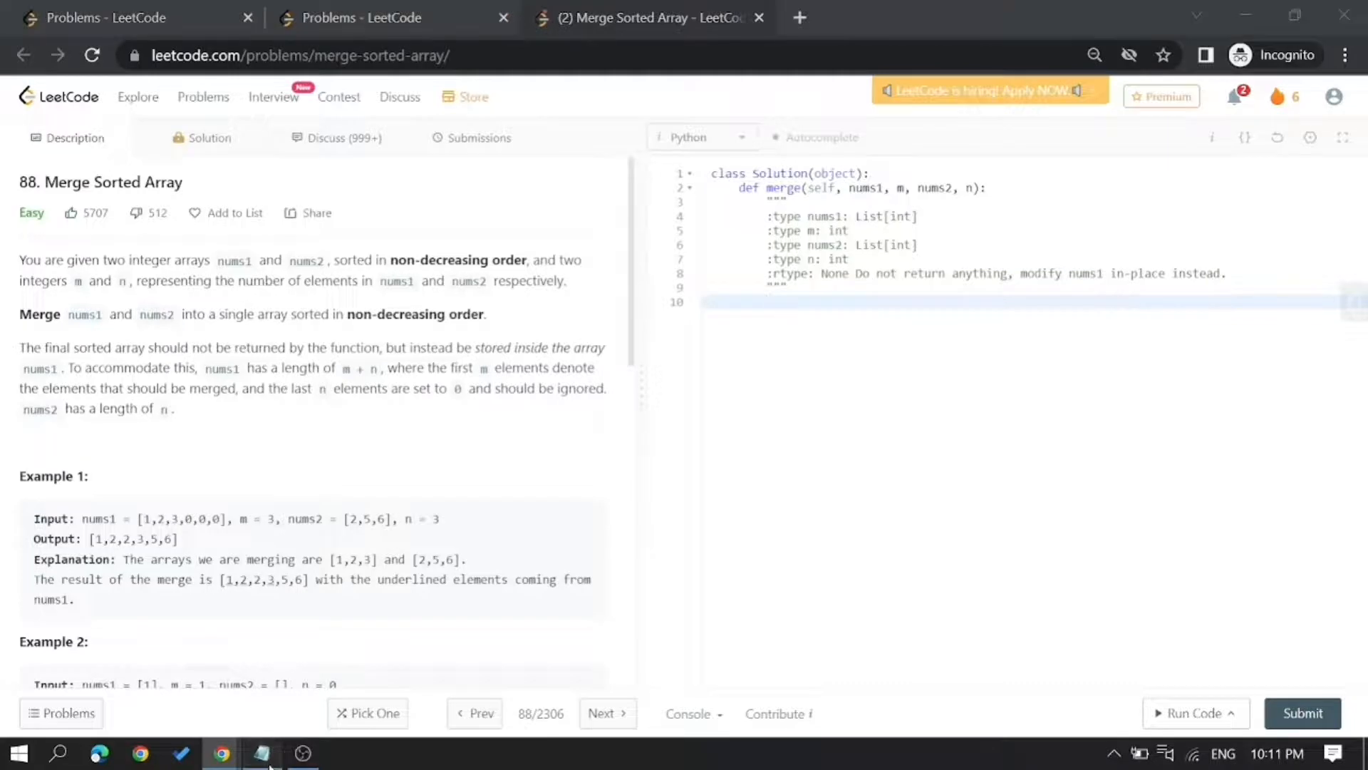
- Copy the merge-then-sort solution from Notepad back into the Merge Sorted Array editor
click(261, 753)
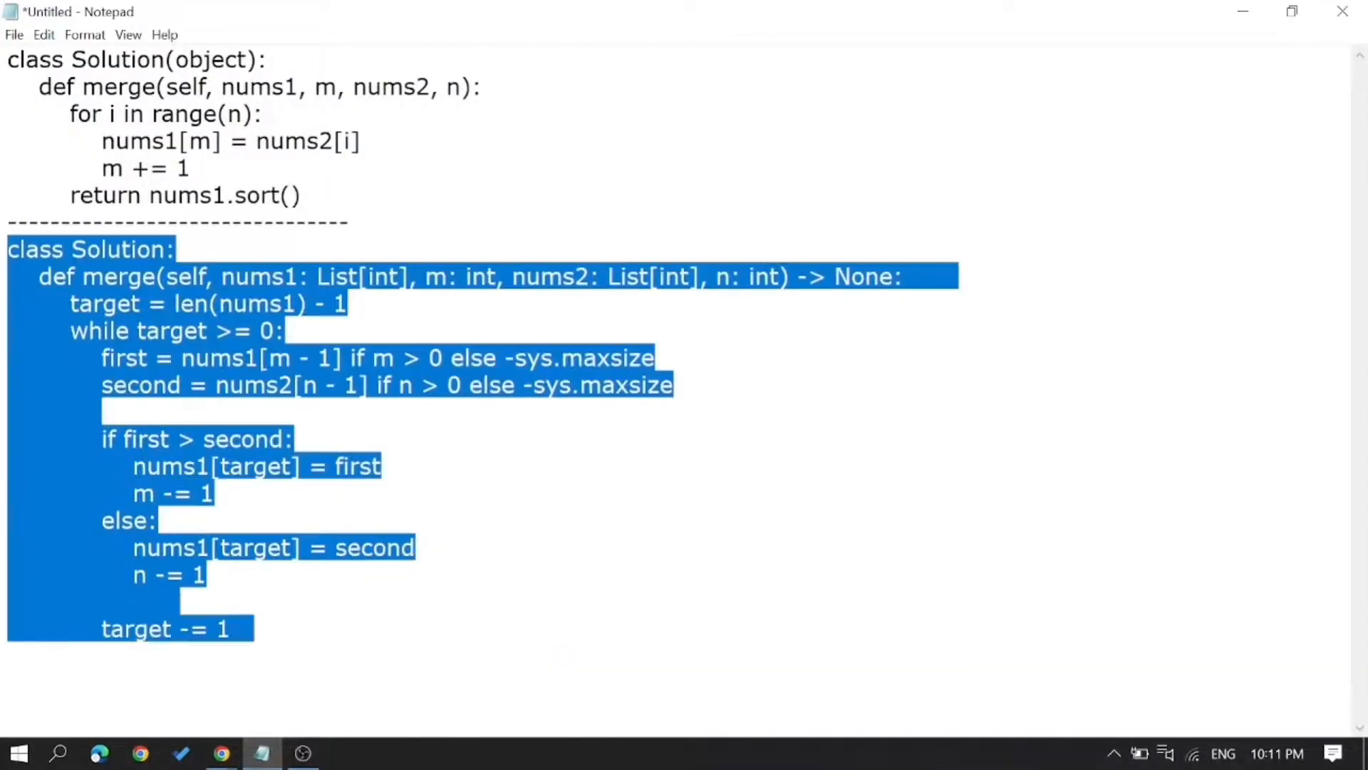
click(221, 753)
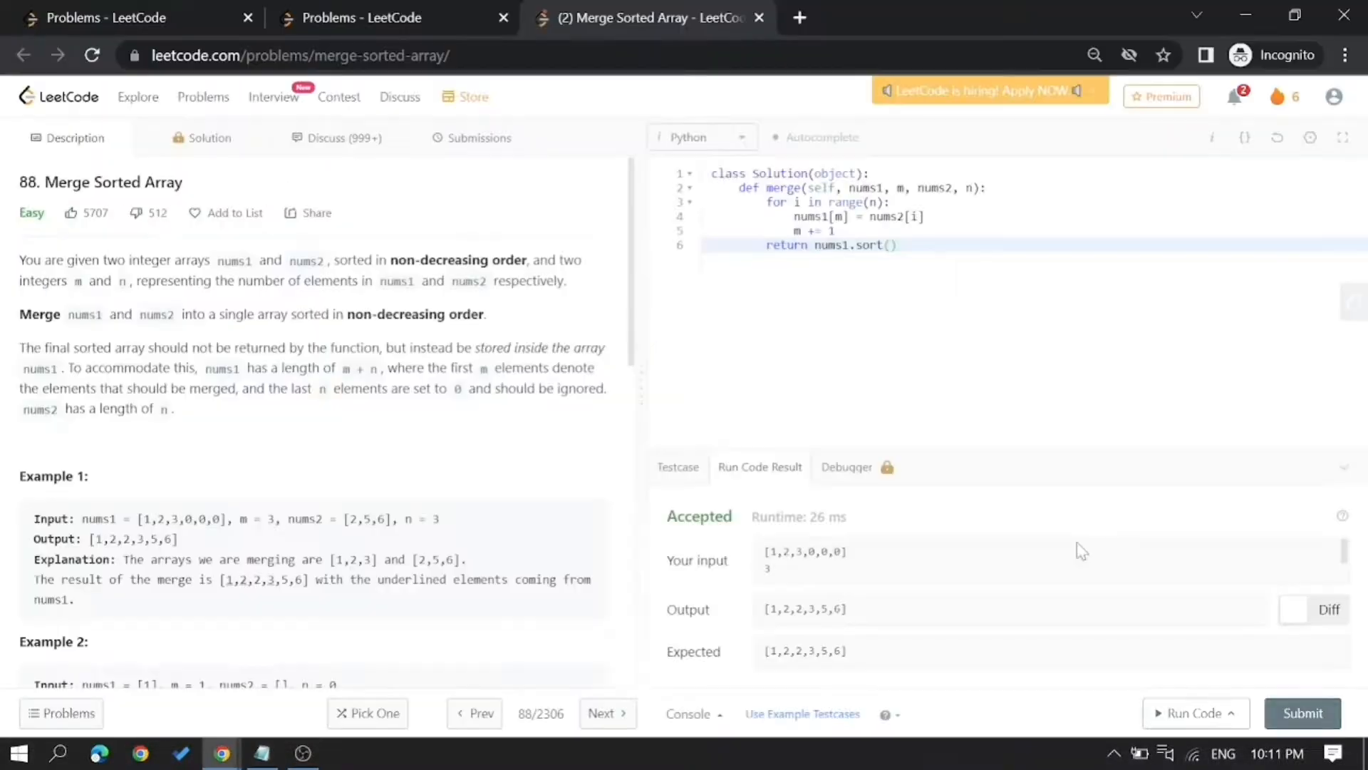
mouse_move(987, 511)
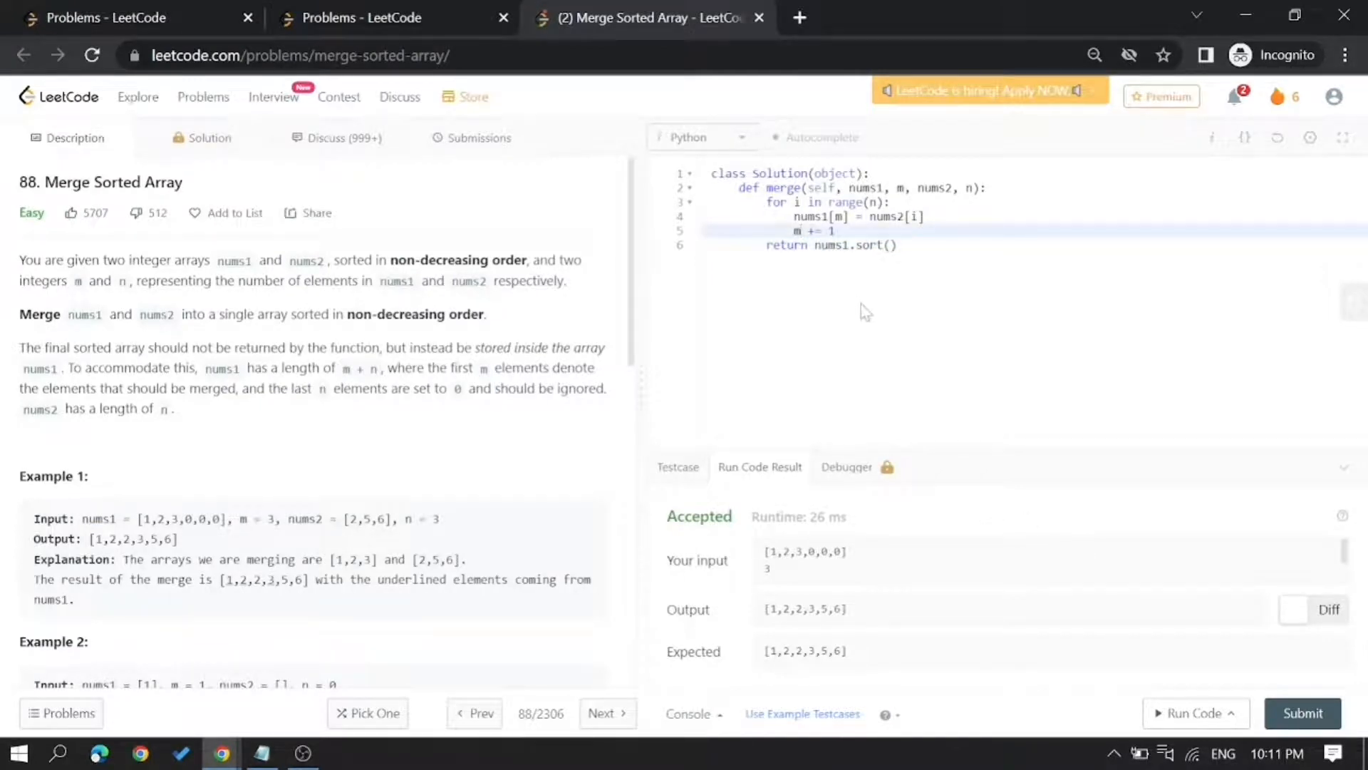
mouse_move(1194, 671)
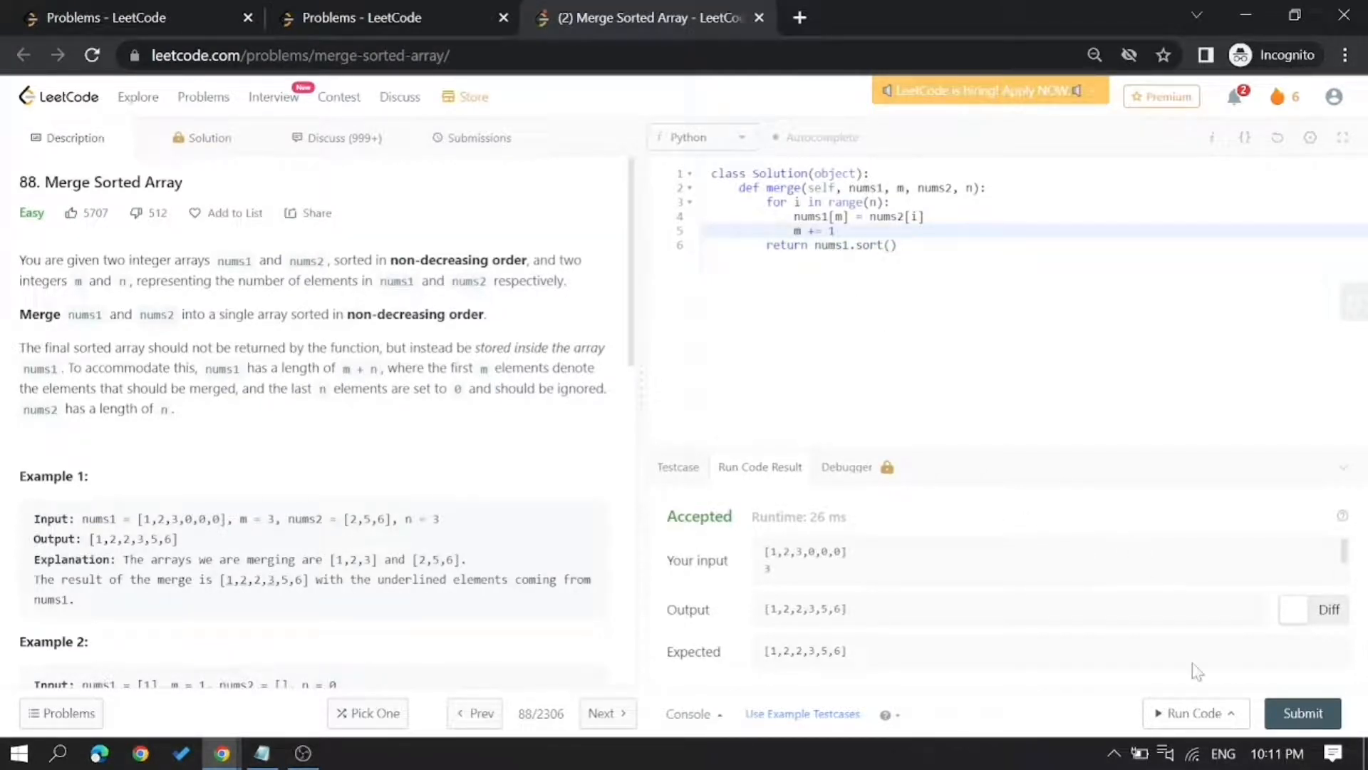
- Submit the Merge Sorted Array solution and highlight the 'ticket left for this month' note
click(1303, 713)
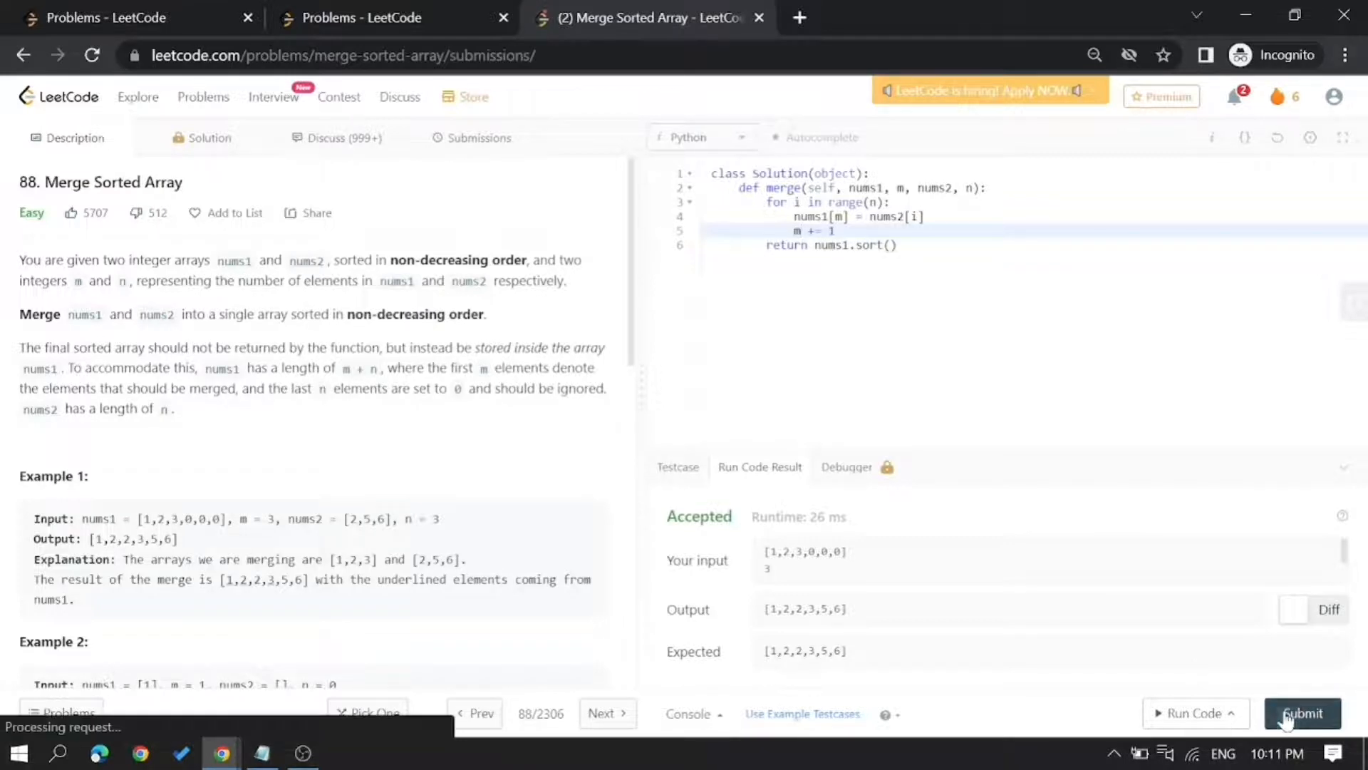
click(1302, 712)
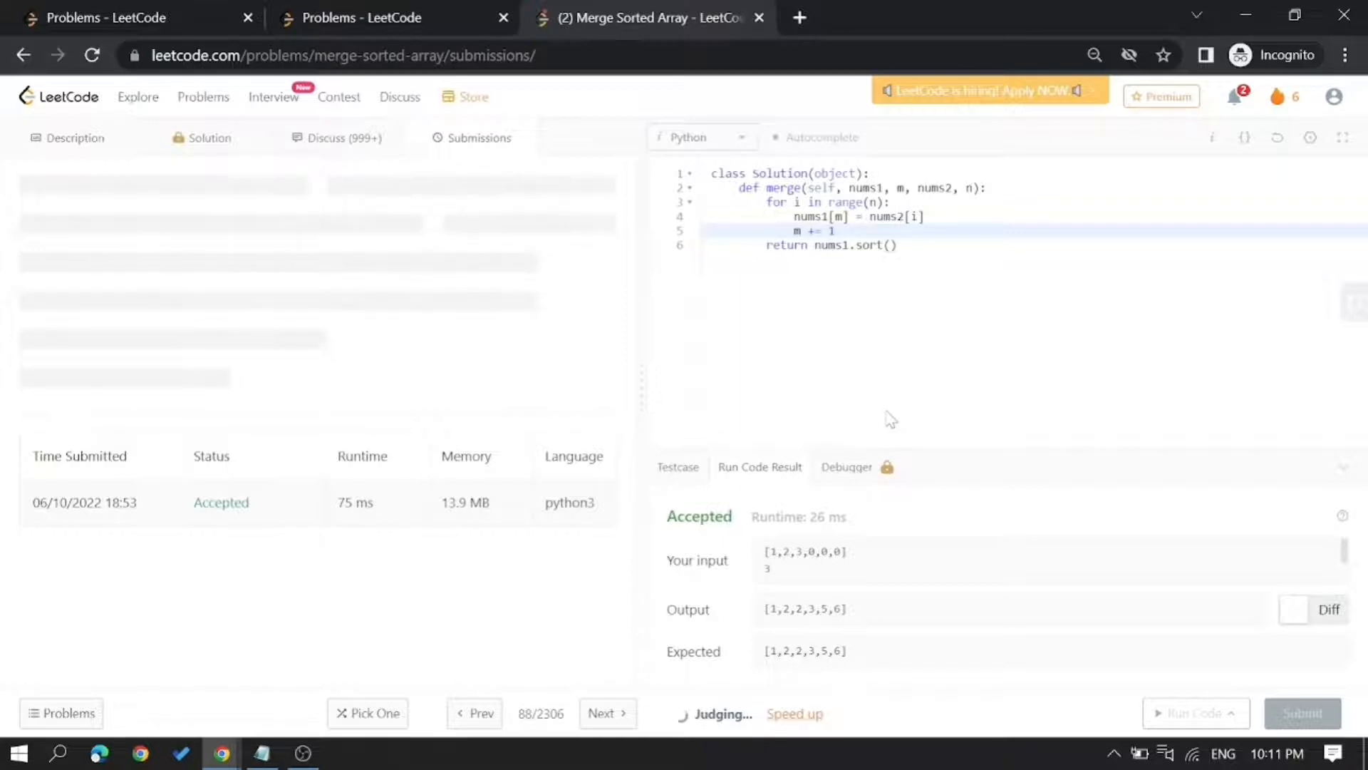
click(1302, 733)
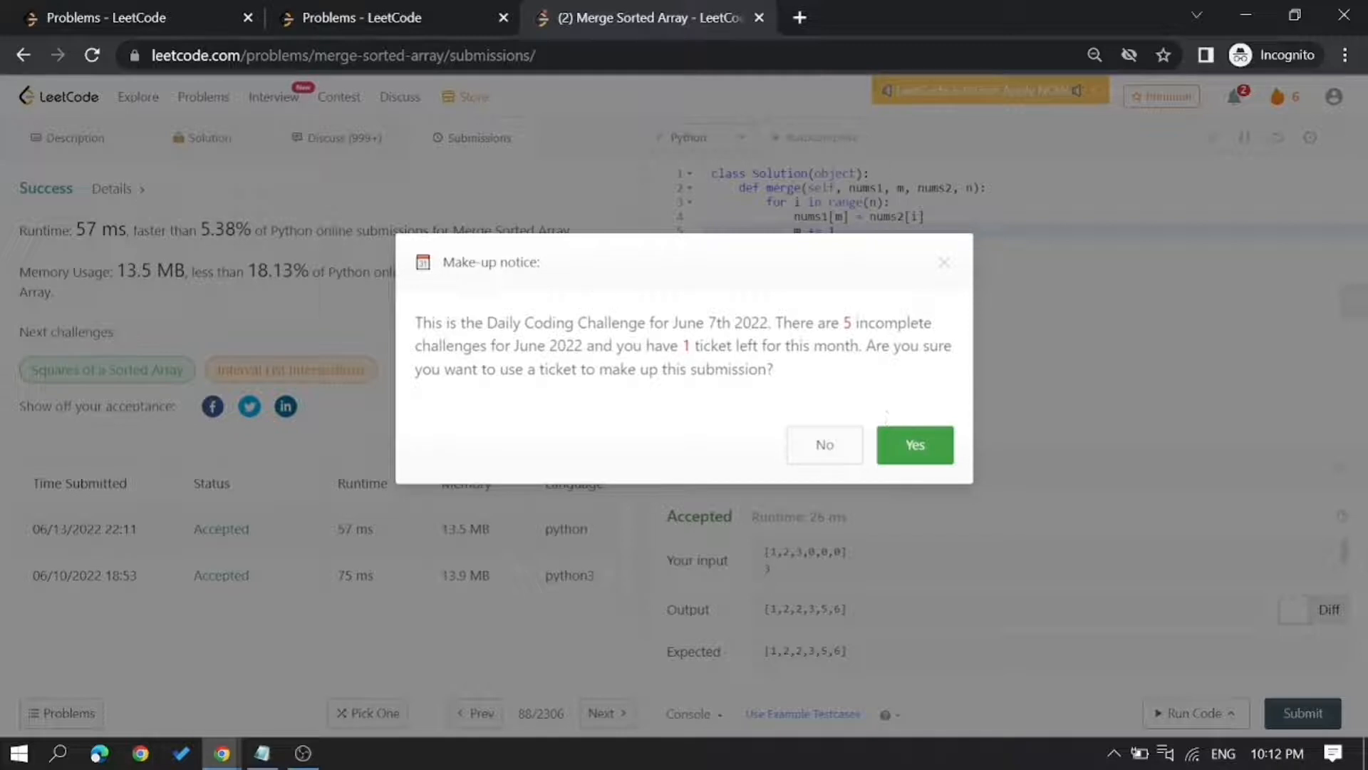
drag(633, 345, 834, 344)
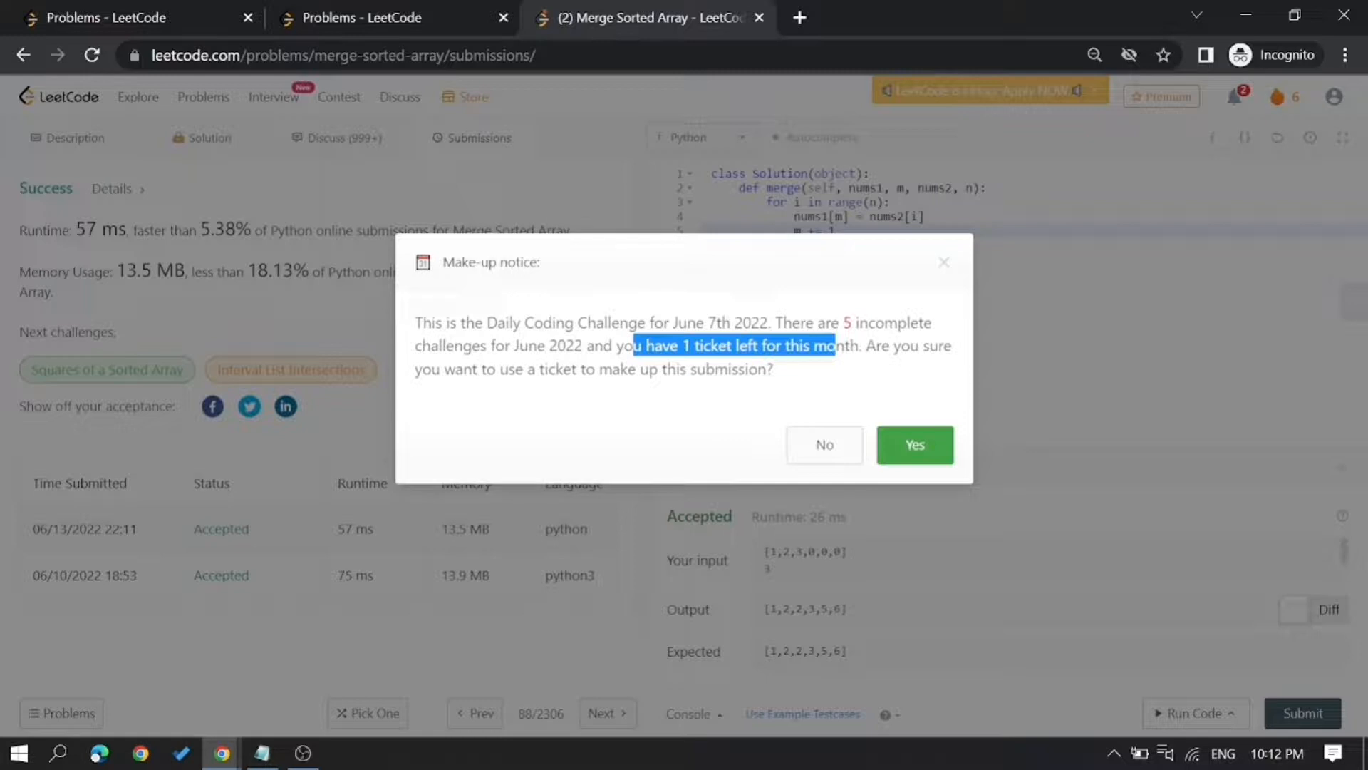
mouse_move(915, 388)
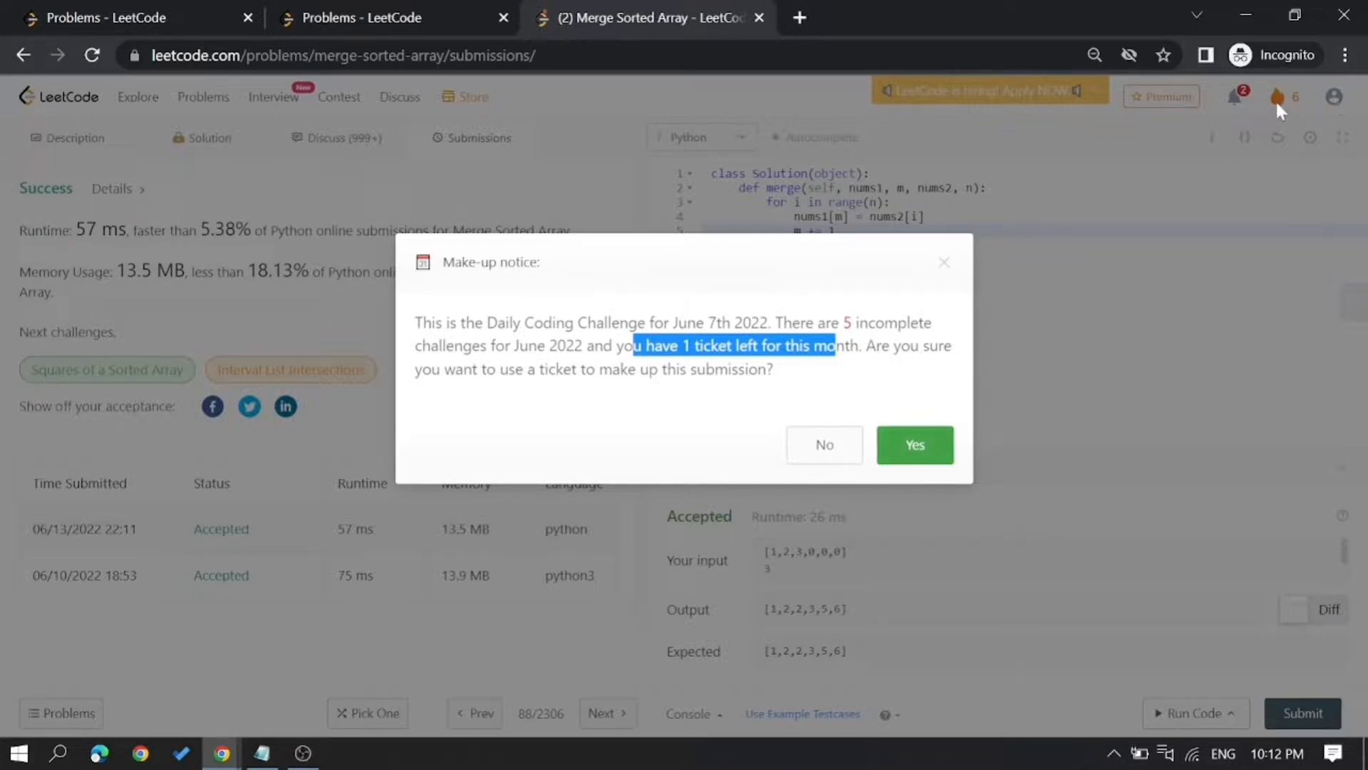
mouse_move(915, 447)
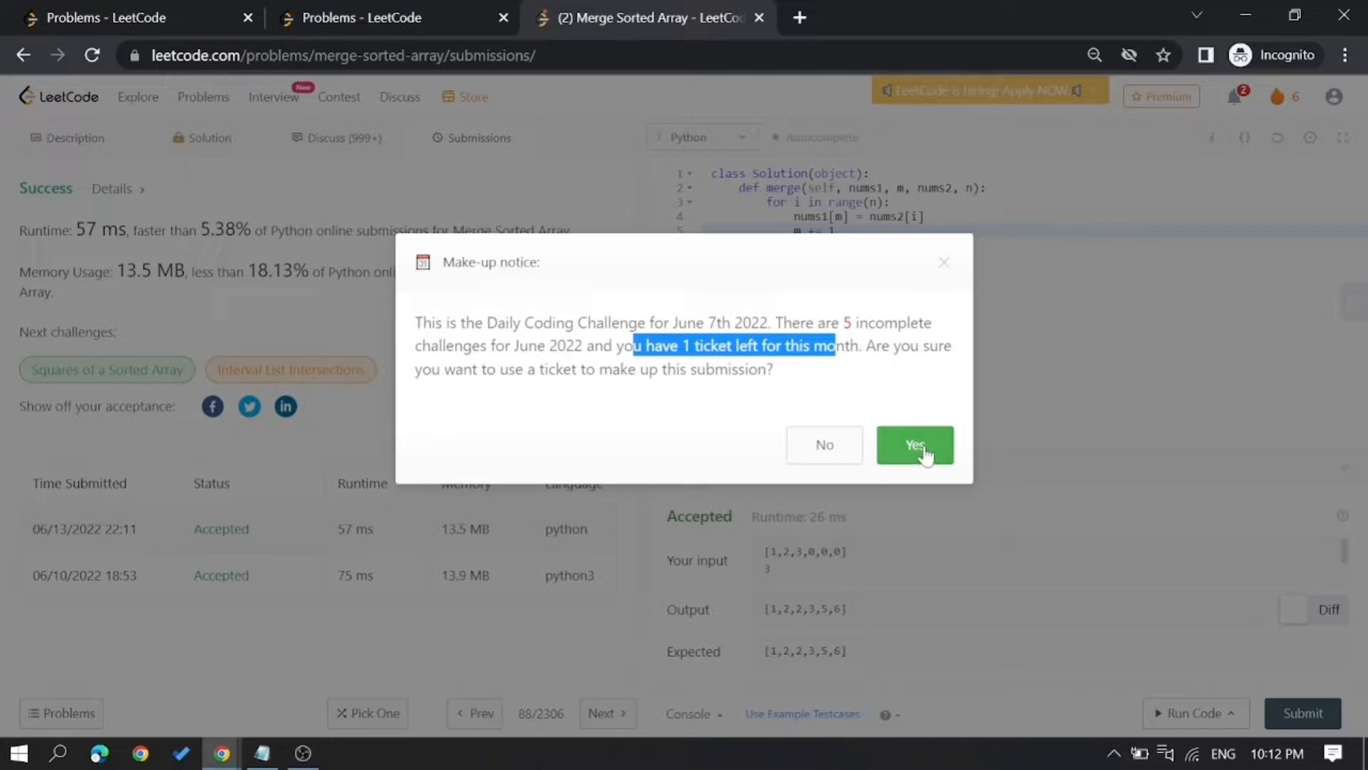
- Spend the make-up ticket on June 7, lifting the streak to 9 days, and dismiss the completion popup
click(915, 445)
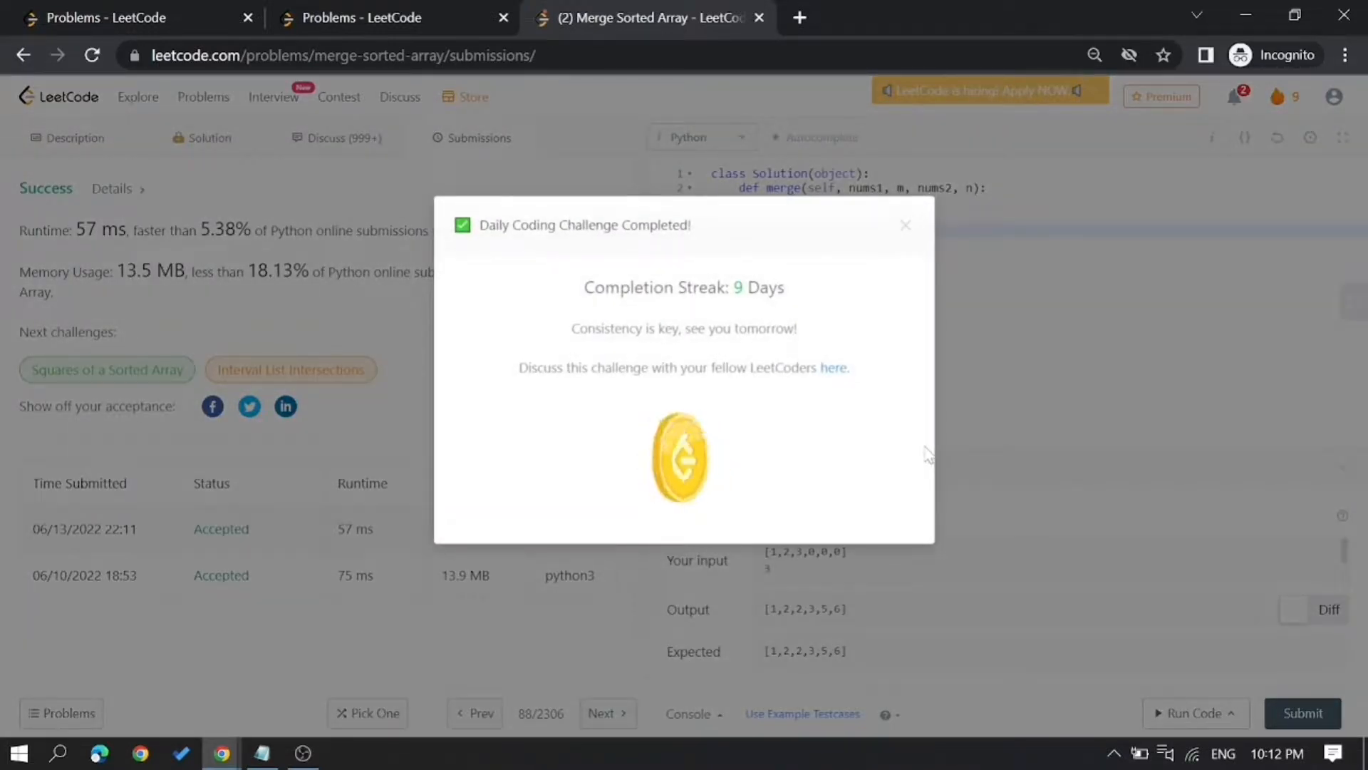
mouse_move(886, 228)
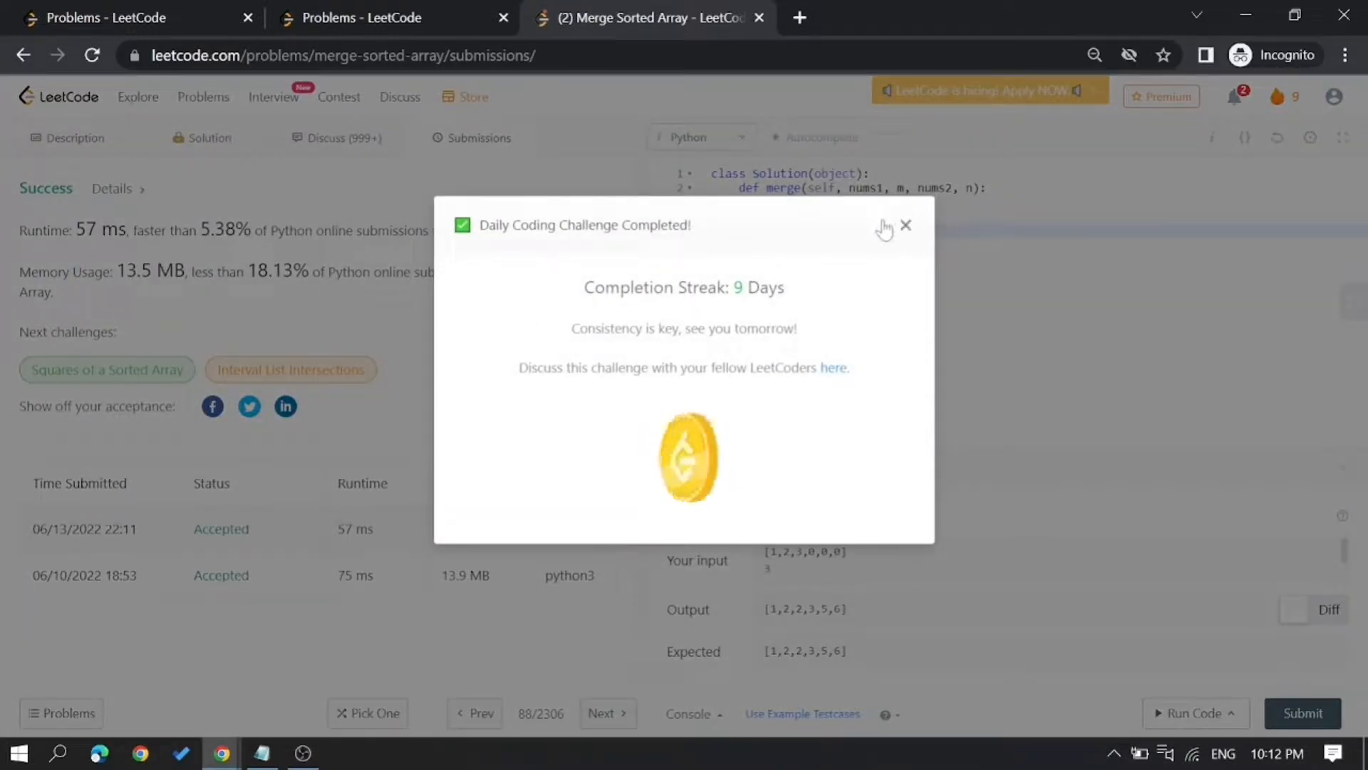
click(907, 226)
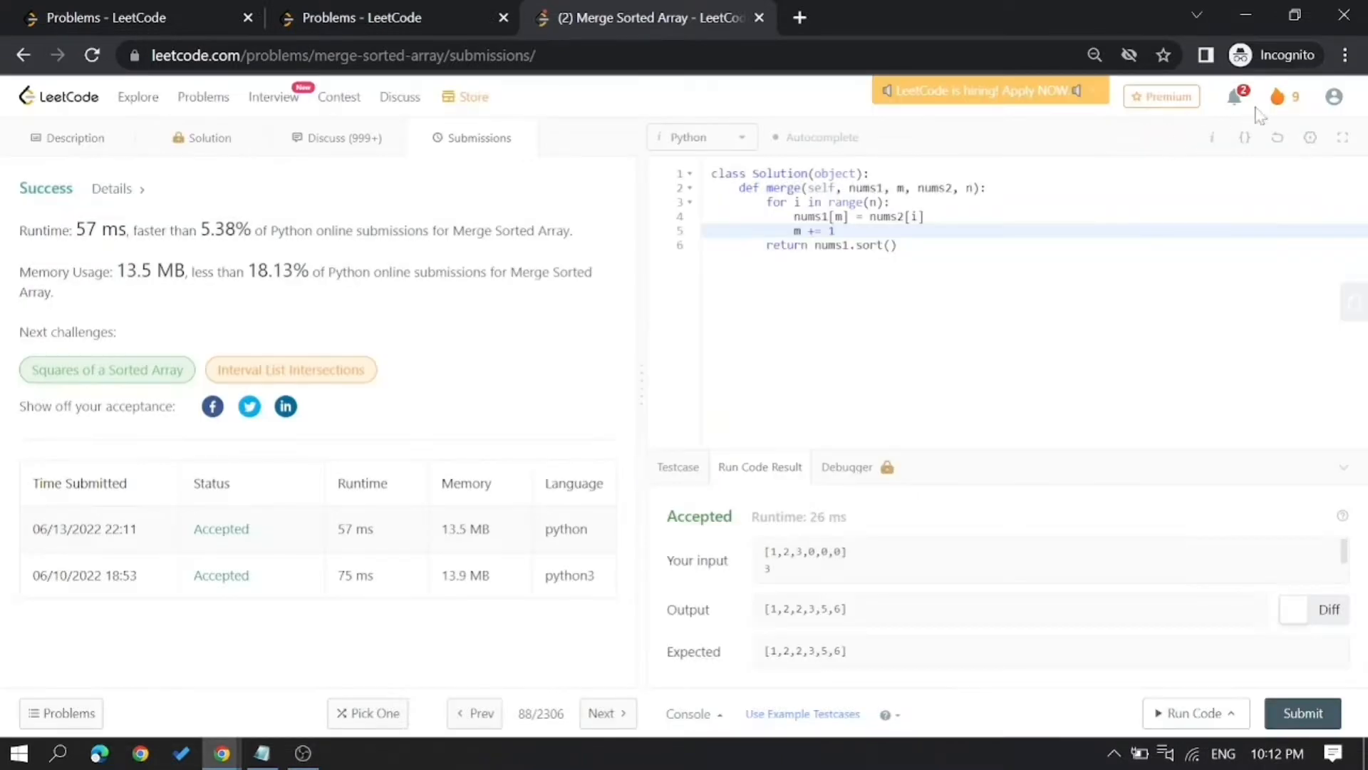
click(1332, 97)
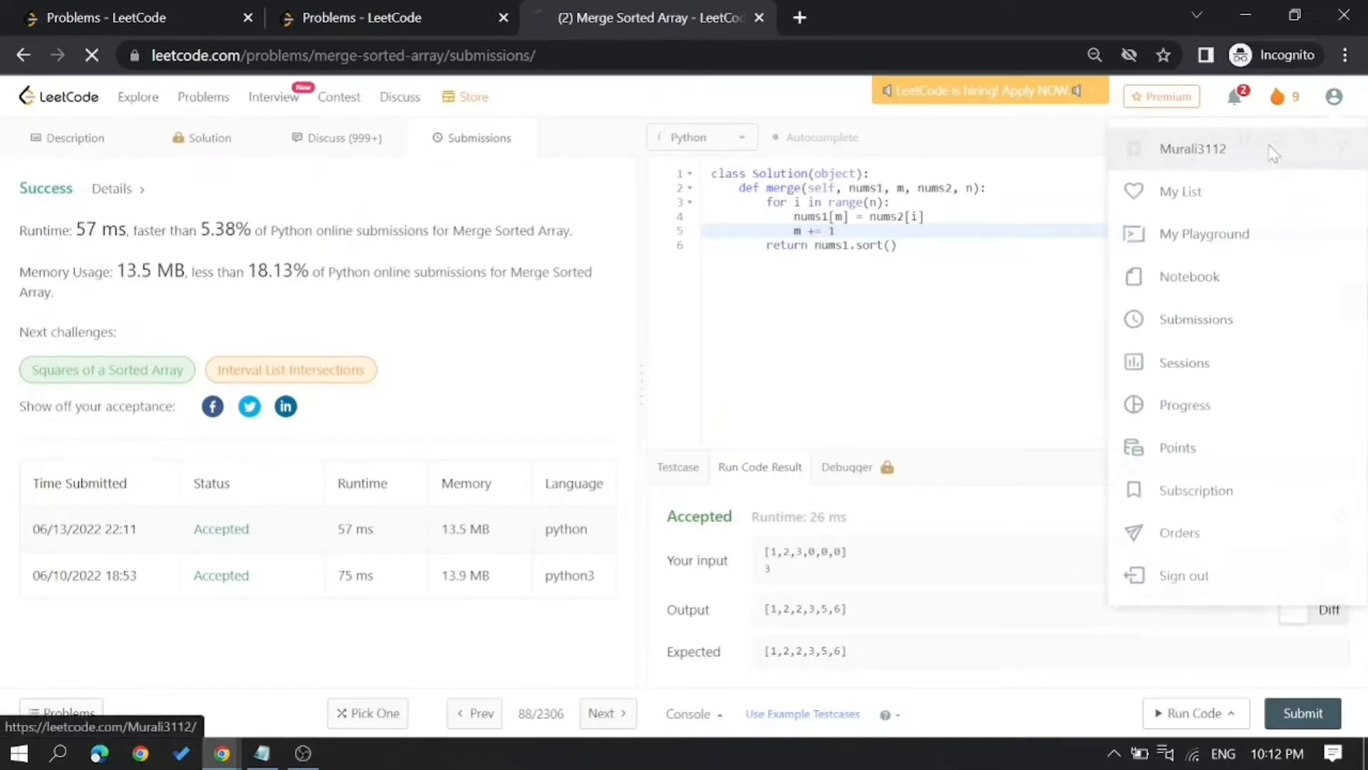
- View the profile's calendar and Recent AC list, now led by Merge Sorted Array with streak 9
click(1191, 150)
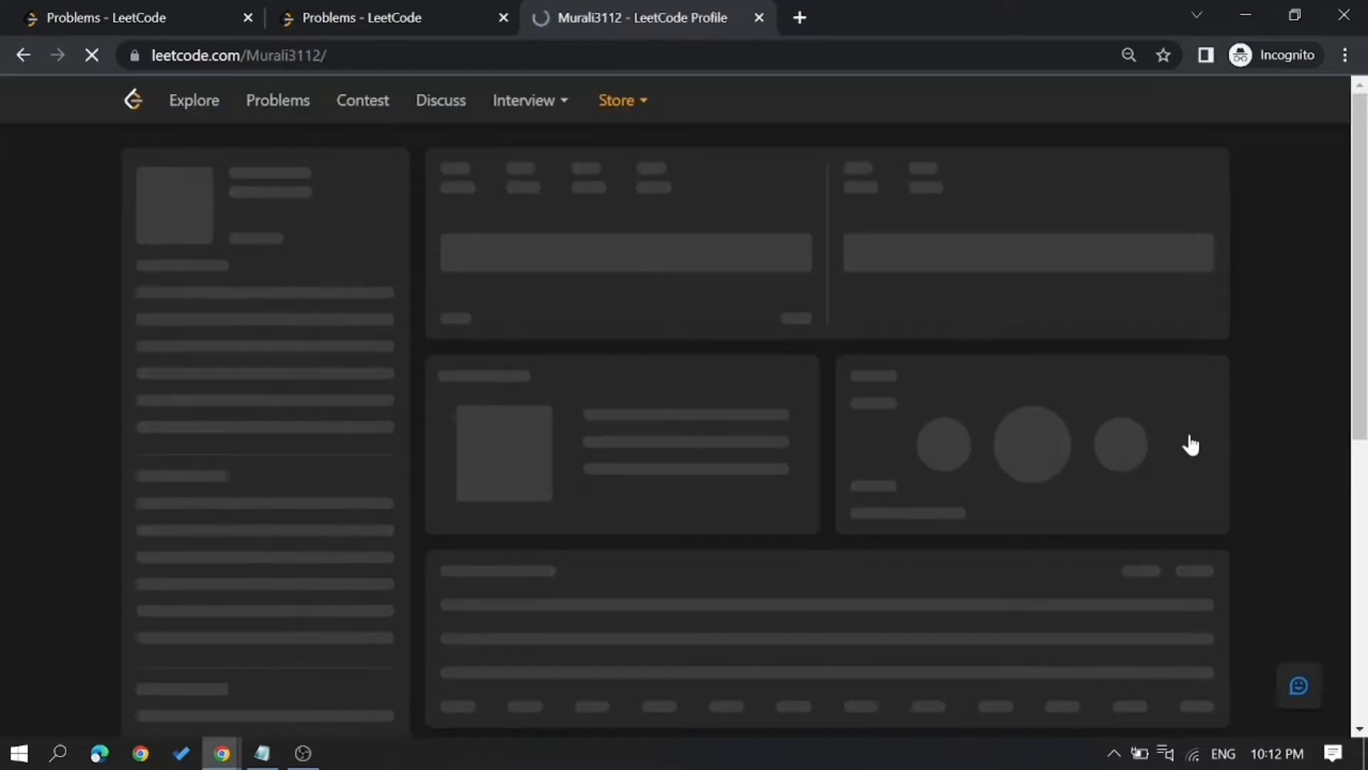
scroll(down, 3)
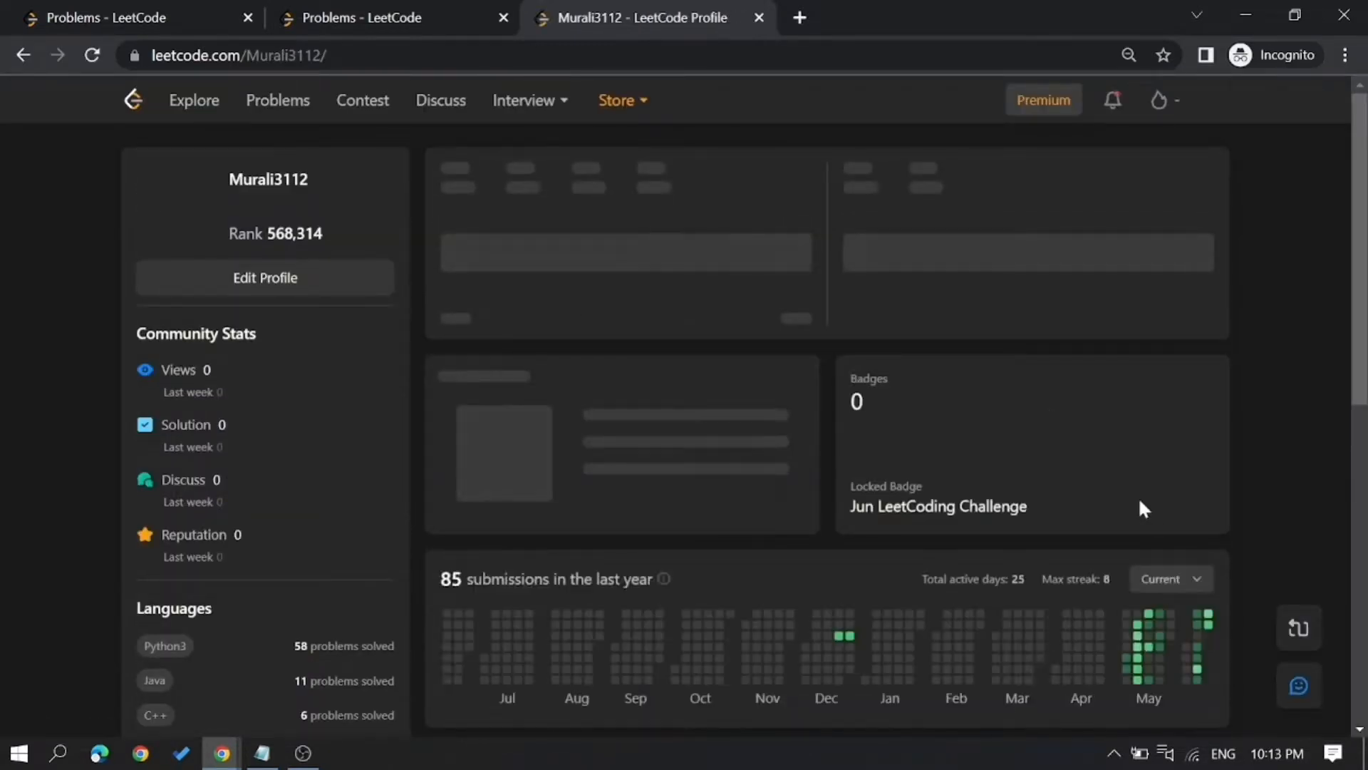
scroll(down, 3)
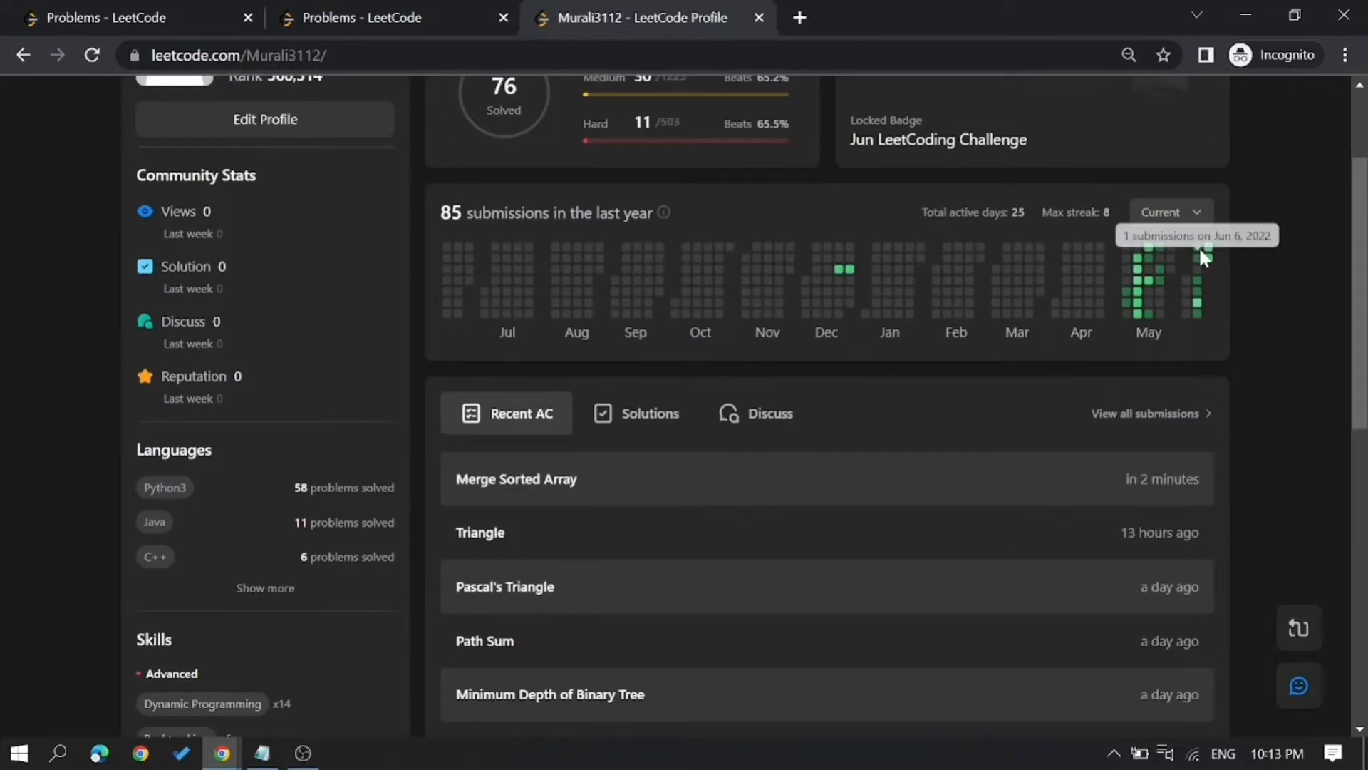
mouse_move(1220, 240)
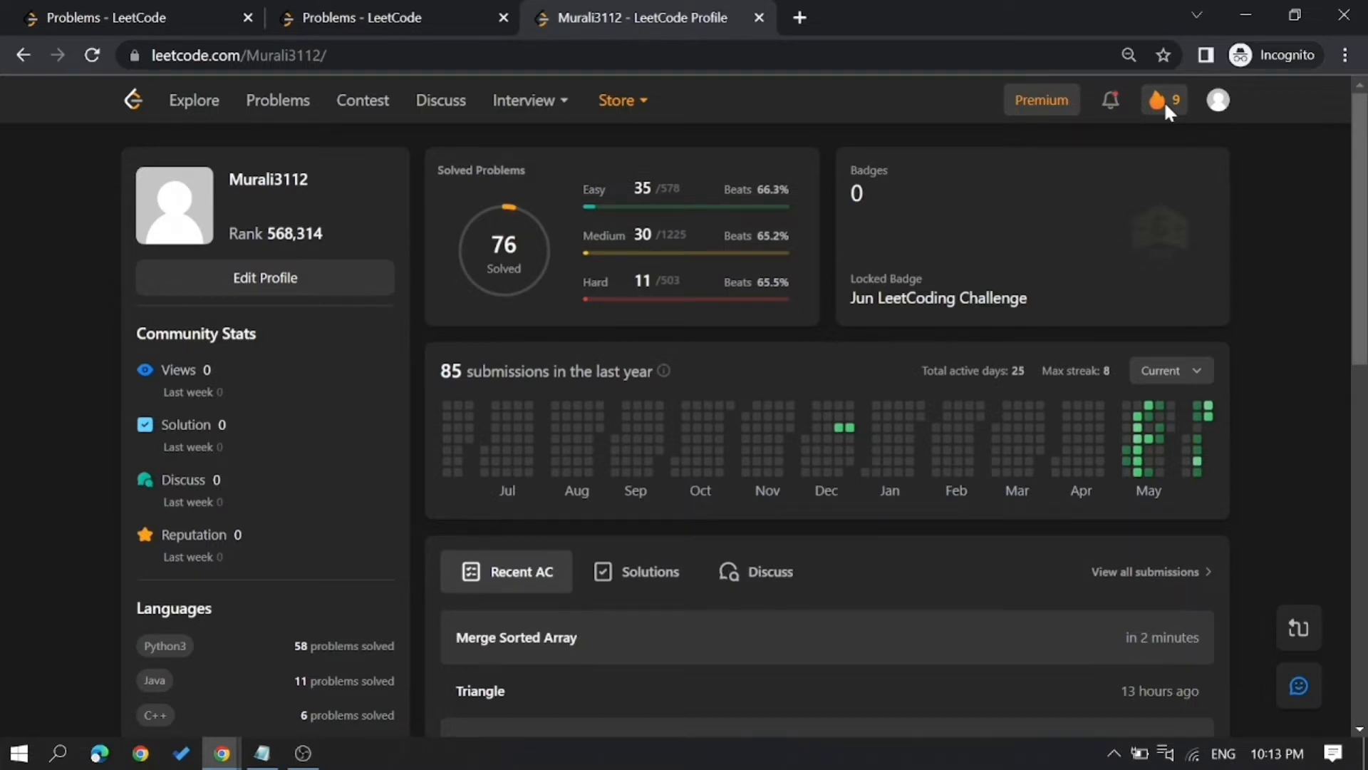
mouse_move(1035, 271)
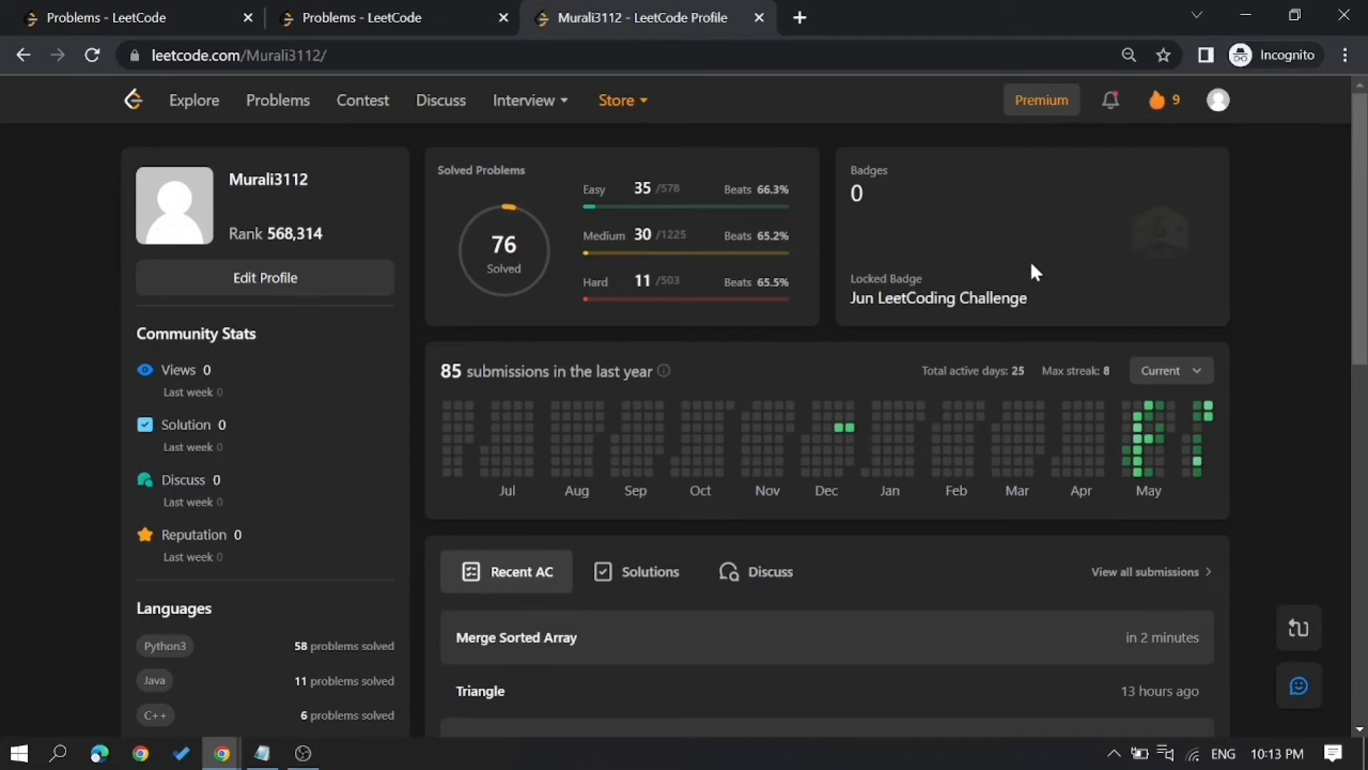
mouse_move(384, 718)
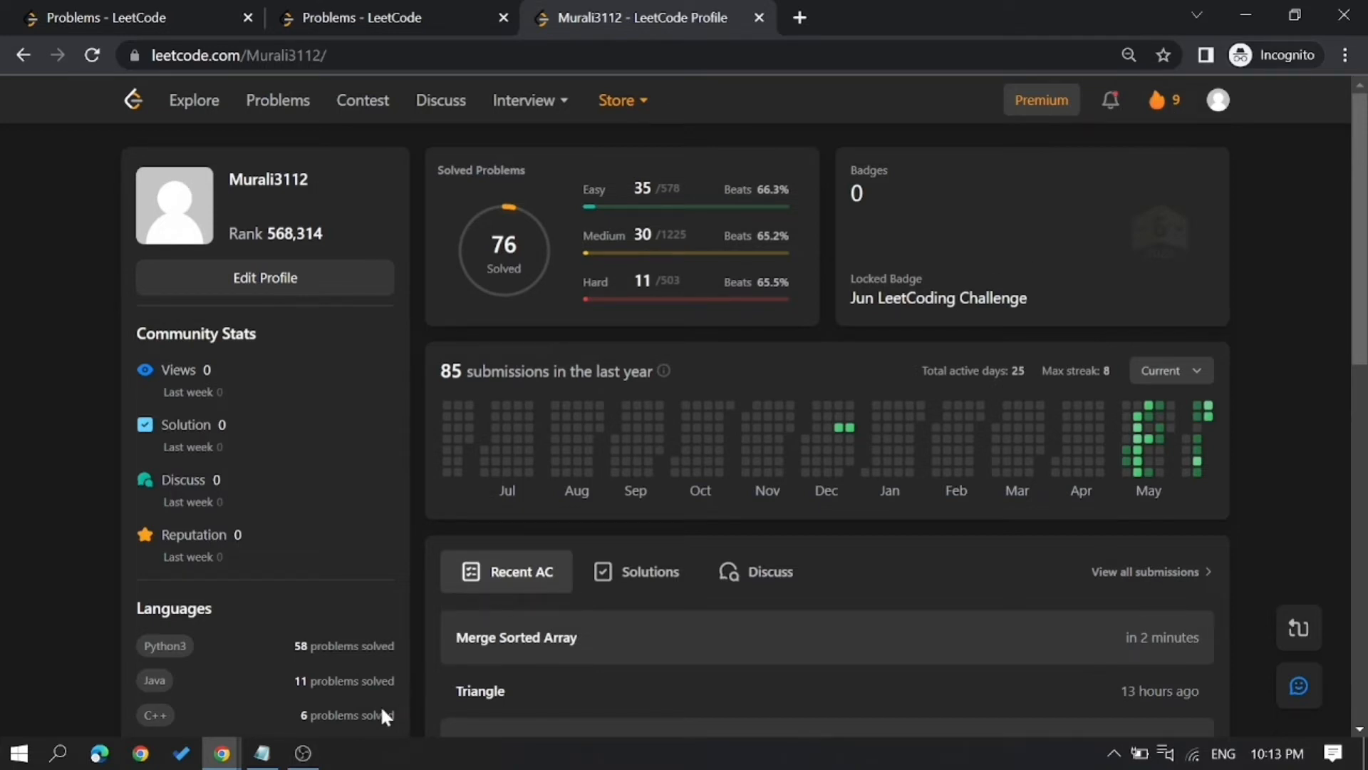